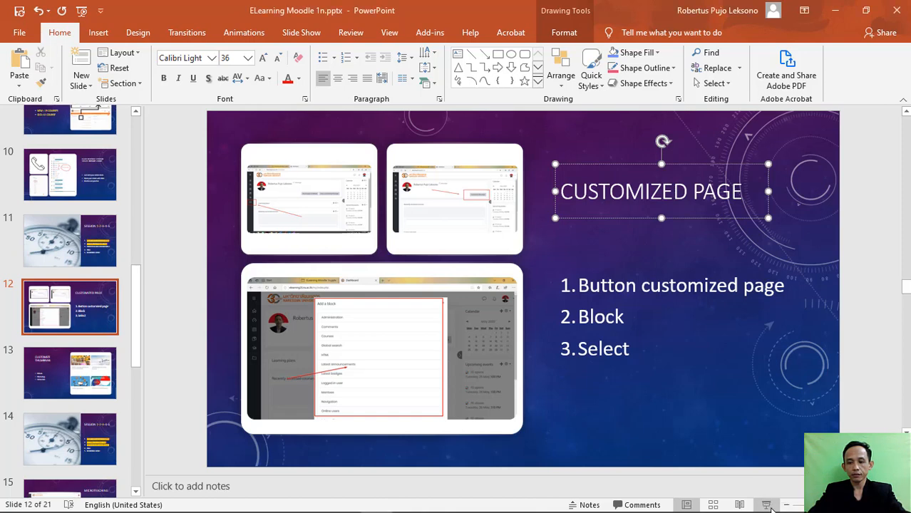
Step: Present the Customized Page slide (slide 12) full screen
{"action": "left_click", "coordinate": [767, 504]}
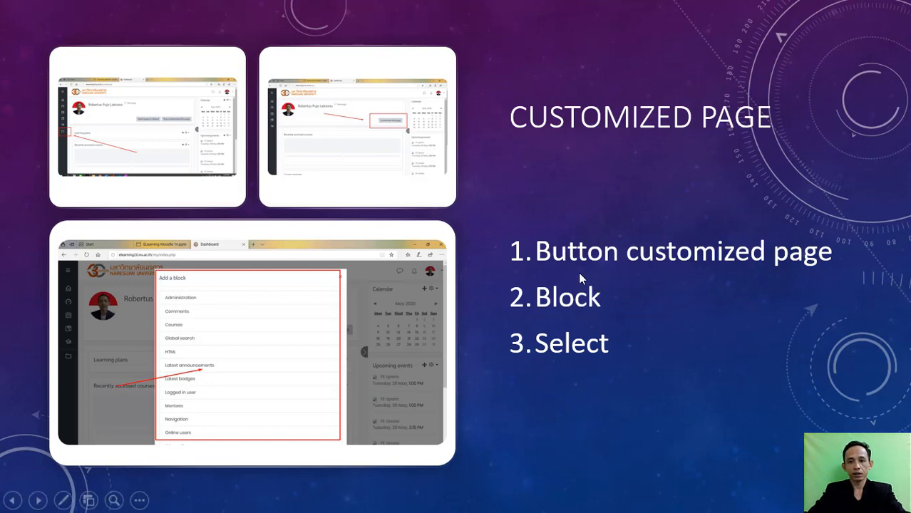
{"action": "mouse_move", "coordinate": [706, 256]}
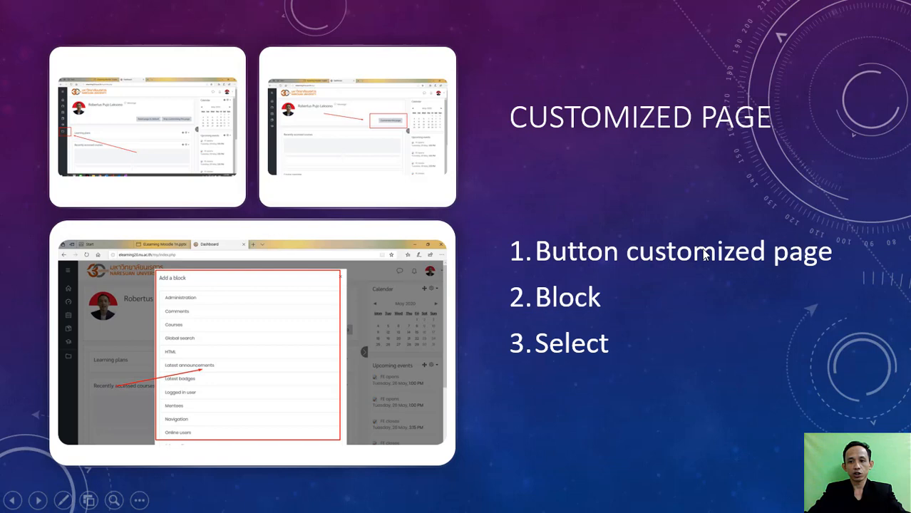
{"action": "mouse_move", "coordinate": [790, 298]}
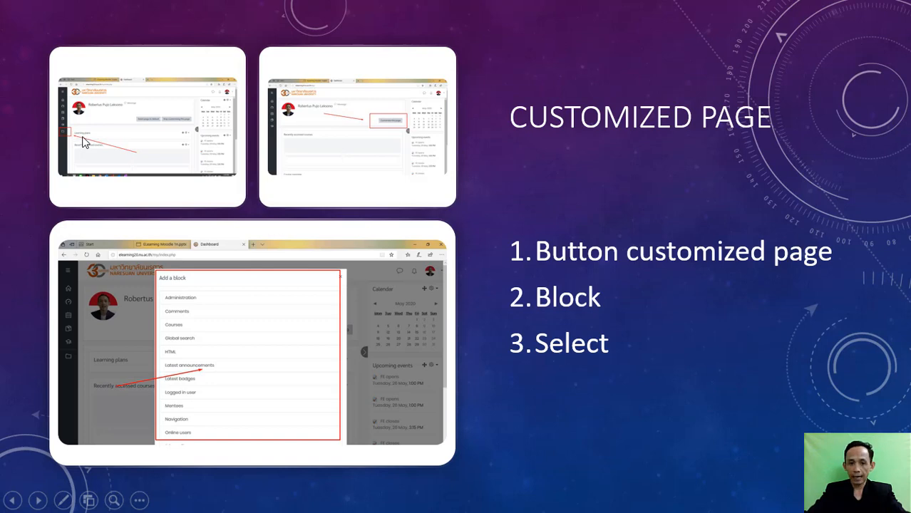
{"action": "mouse_move", "coordinate": [299, 390]}
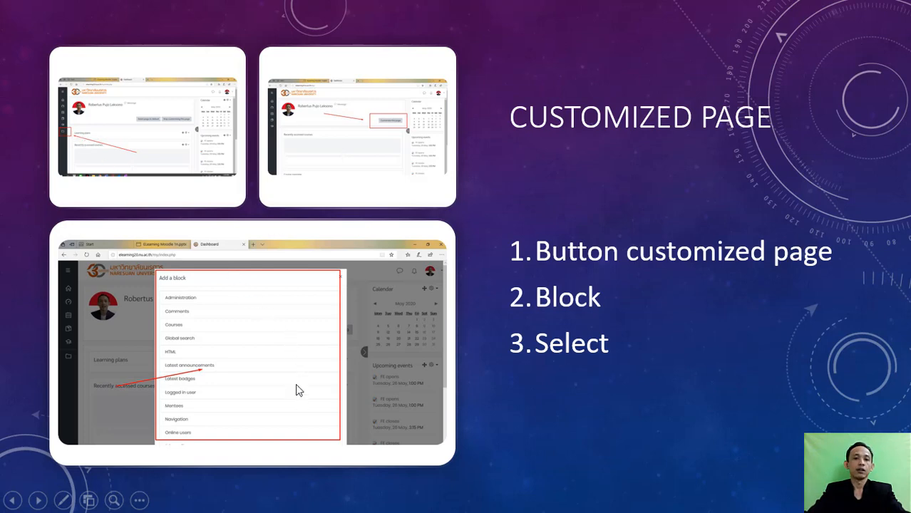
{"action": "mouse_move", "coordinate": [259, 399]}
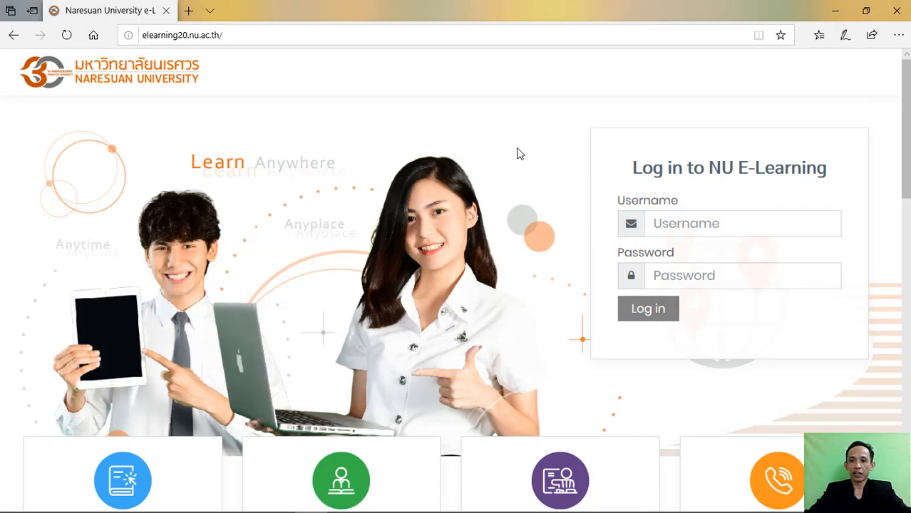
Step: Log in to NU e-Learning with username 'Robertus' and the password
{"action": "left_click", "coordinate": [742, 223]}
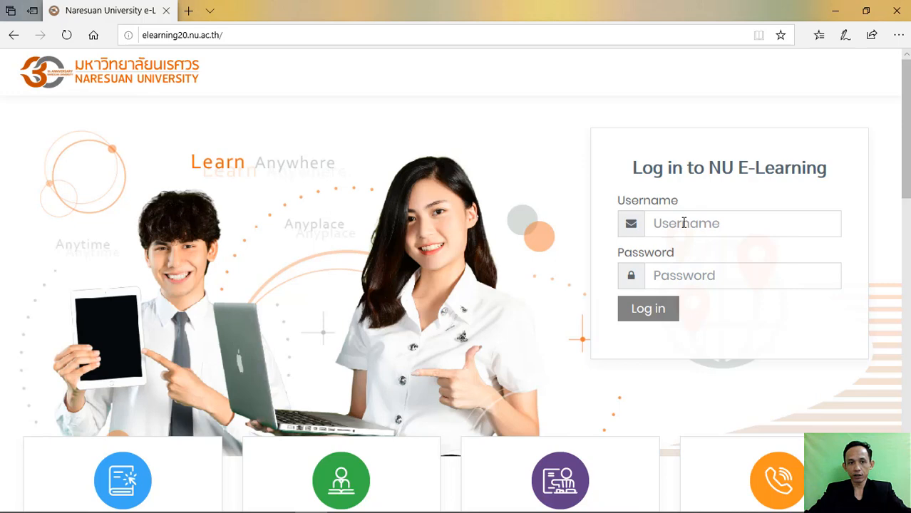
{"action": "left_click", "coordinate": [182, 35]}
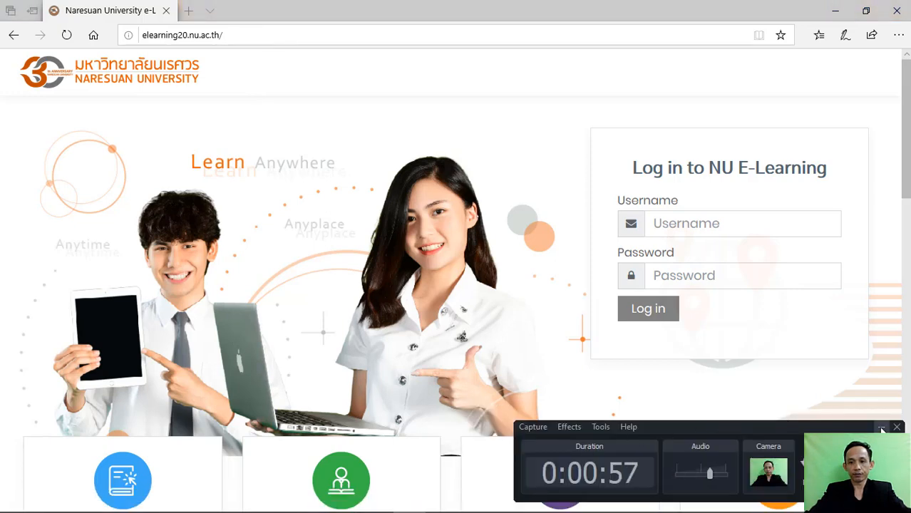
{"action": "left_click", "coordinate": [897, 427]}
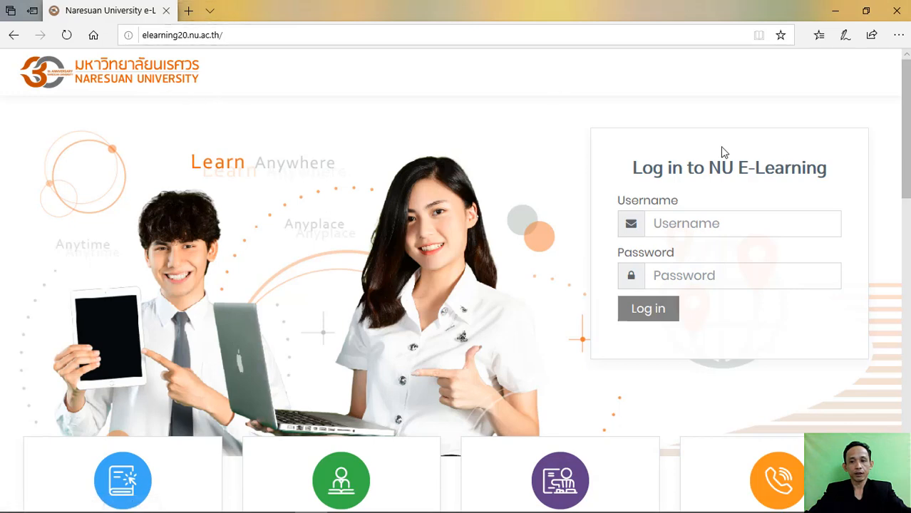
{"action": "left_click", "coordinate": [742, 223]}
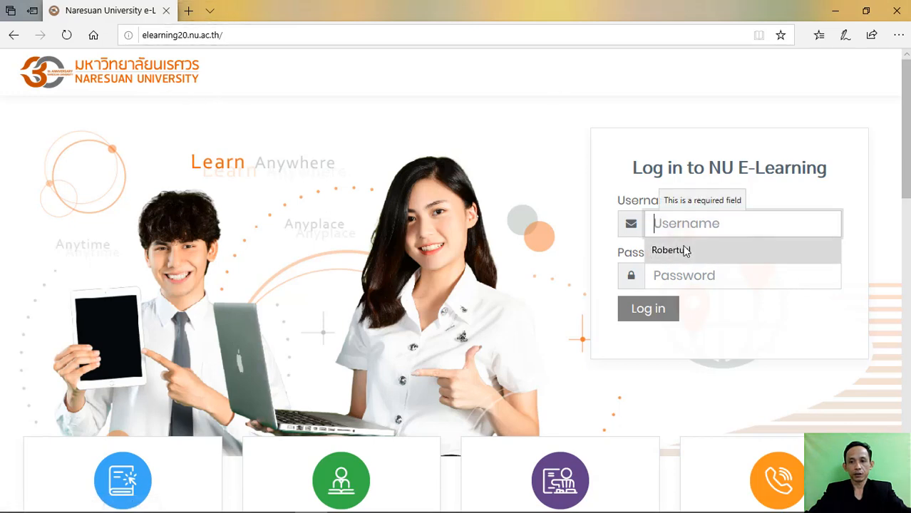
{"action": "type", "text": "Robertus"}
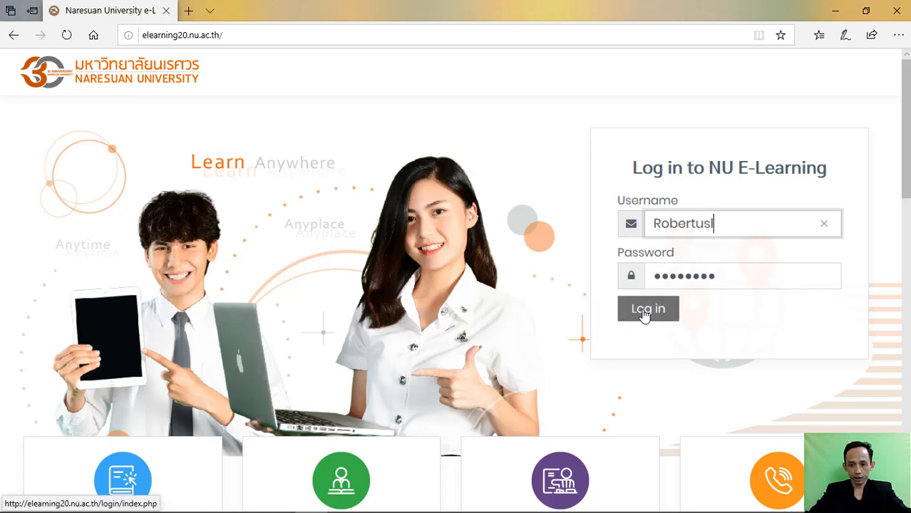
{"action": "left_click", "coordinate": [648, 309]}
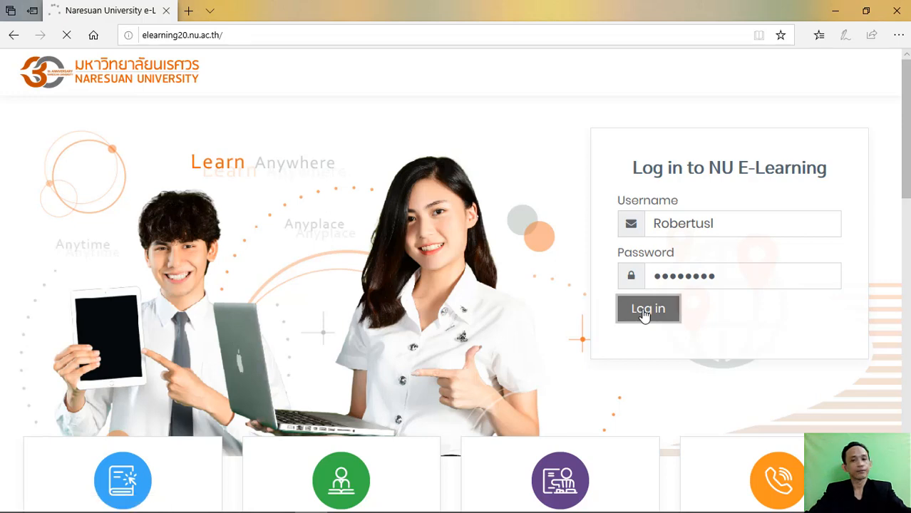
Step: Finish signing in and go to the Dashboard from the left navigation
{"action": "left_click", "coordinate": [648, 308]}
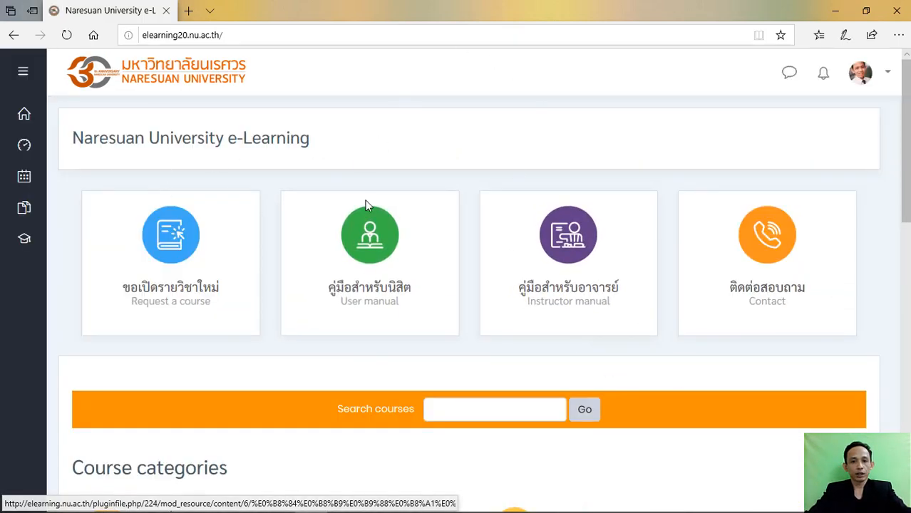
{"action": "mouse_move", "coordinate": [505, 216]}
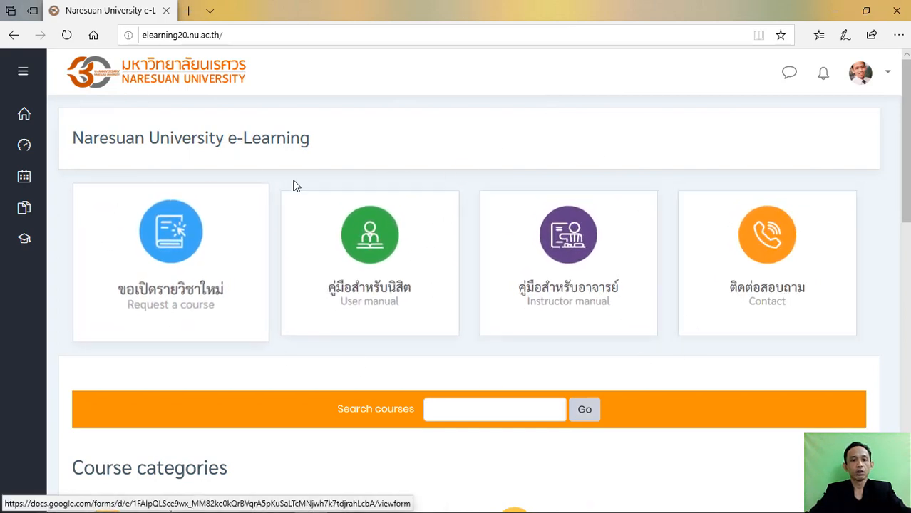
{"action": "mouse_move", "coordinate": [214, 263]}
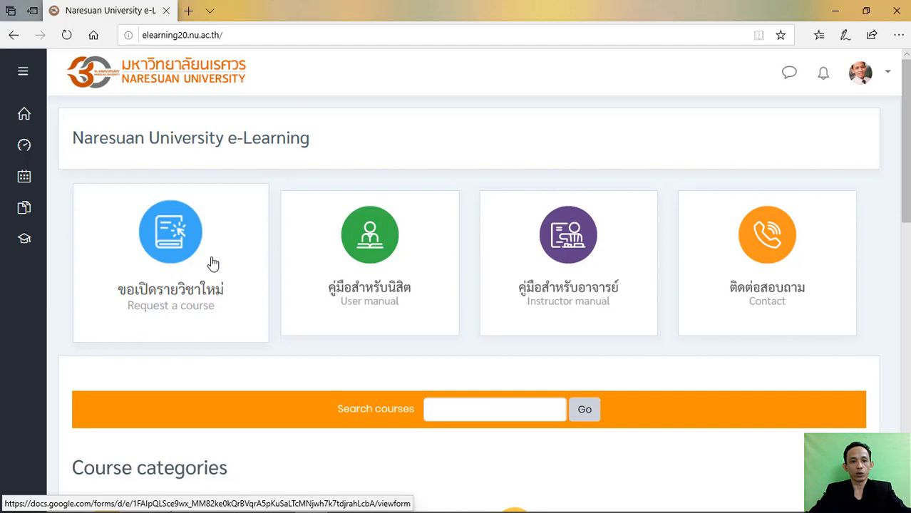
{"action": "mouse_move", "coordinate": [615, 325]}
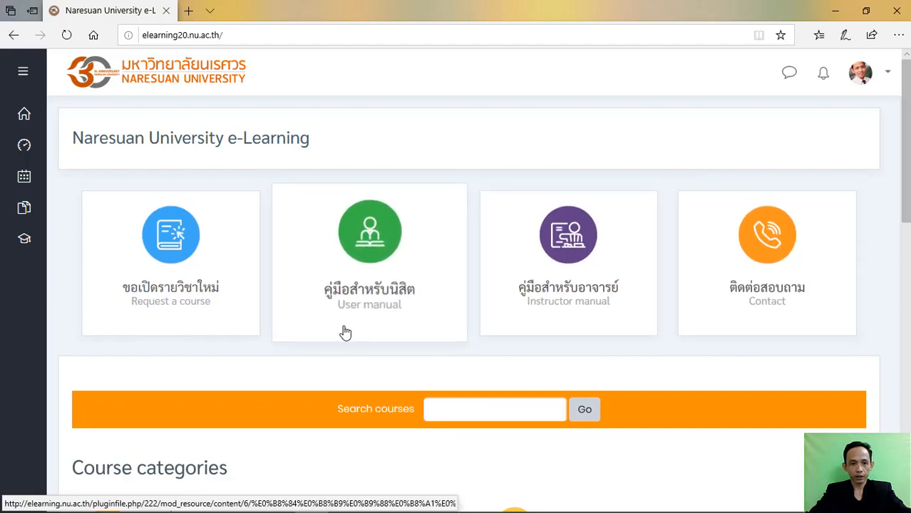
{"action": "mouse_move", "coordinate": [354, 200]}
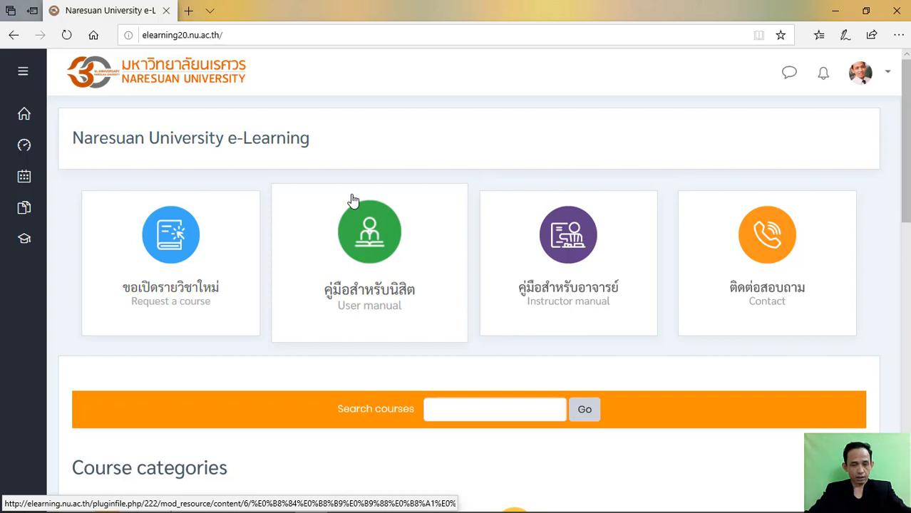
{"action": "mouse_move", "coordinate": [60, 124]}
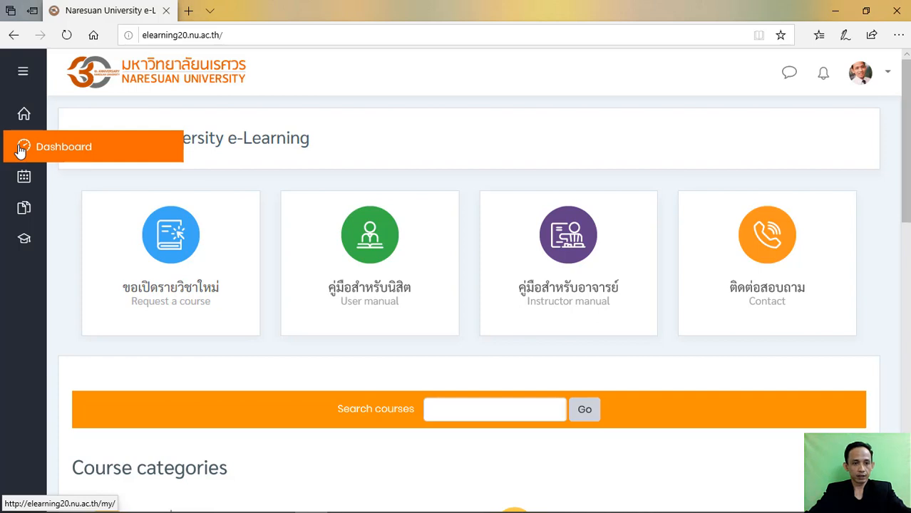
{"action": "mouse_move", "coordinate": [24, 209]}
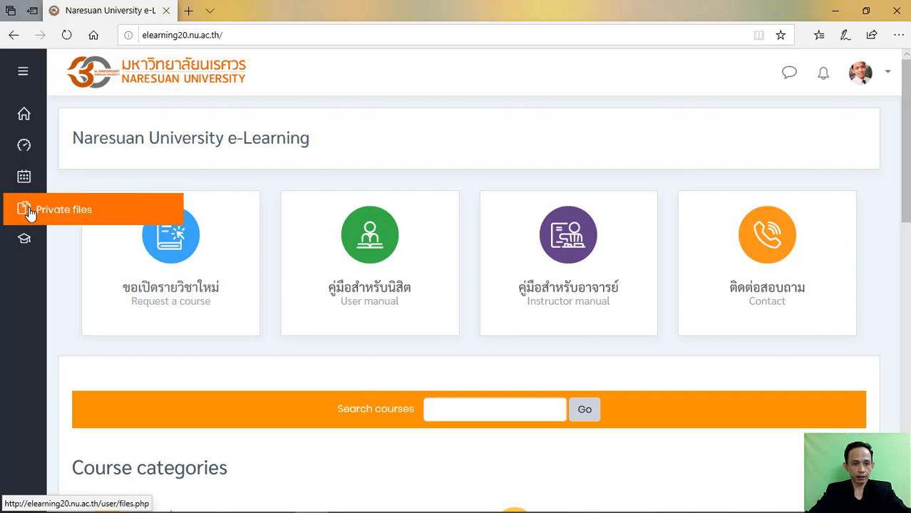
{"action": "left_click", "coordinate": [23, 240]}
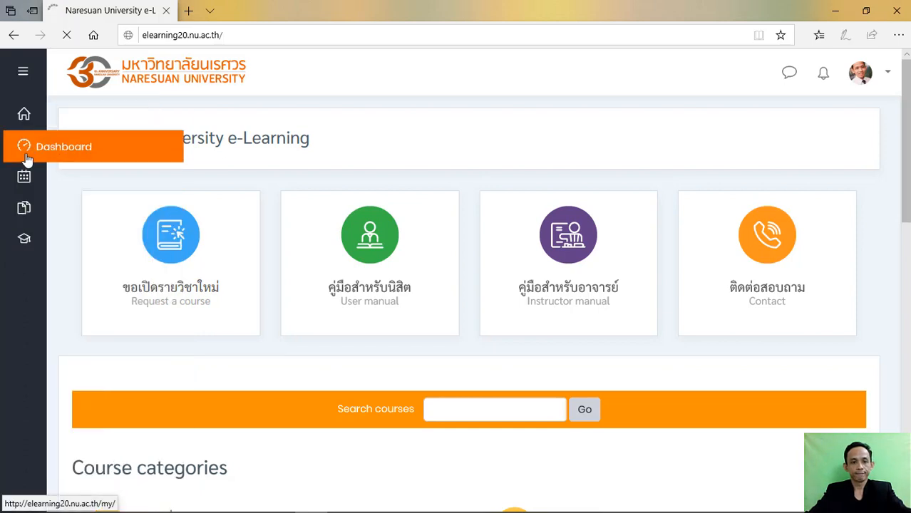
Step: Open the Dashboard page and dismiss the SyntaxError notice
{"action": "left_click", "coordinate": [63, 147]}
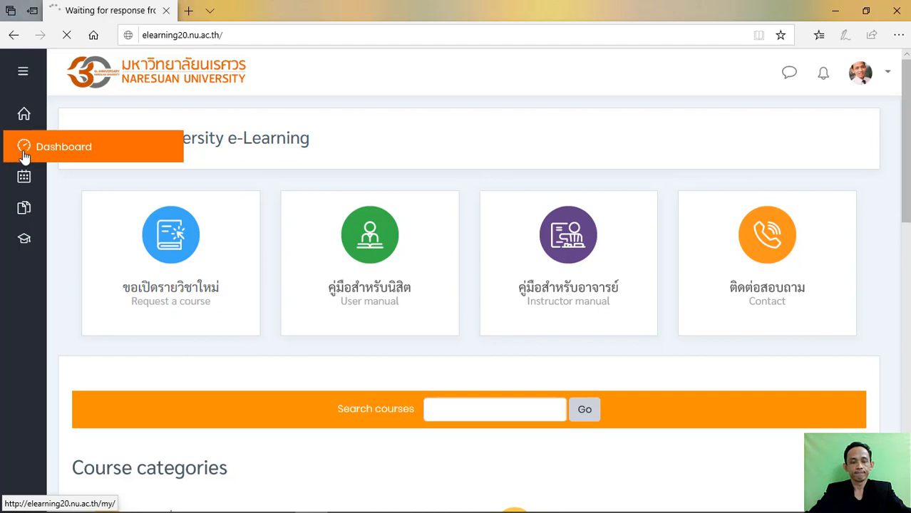
{"action": "left_click", "coordinate": [63, 146]}
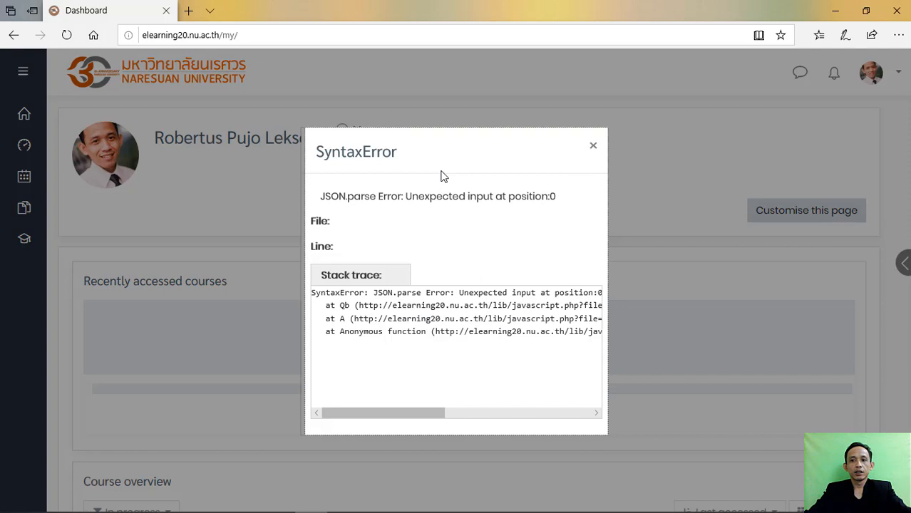
{"action": "mouse_move", "coordinate": [593, 146]}
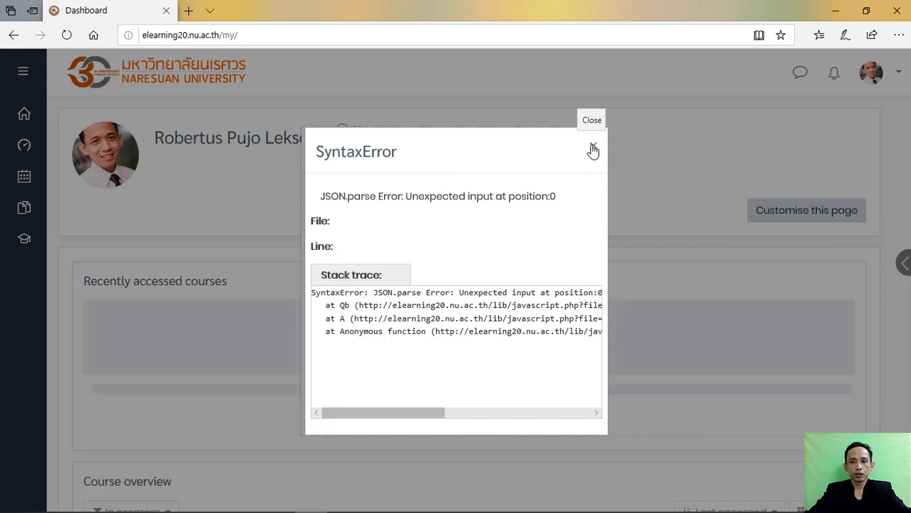
{"action": "left_click", "coordinate": [591, 120]}
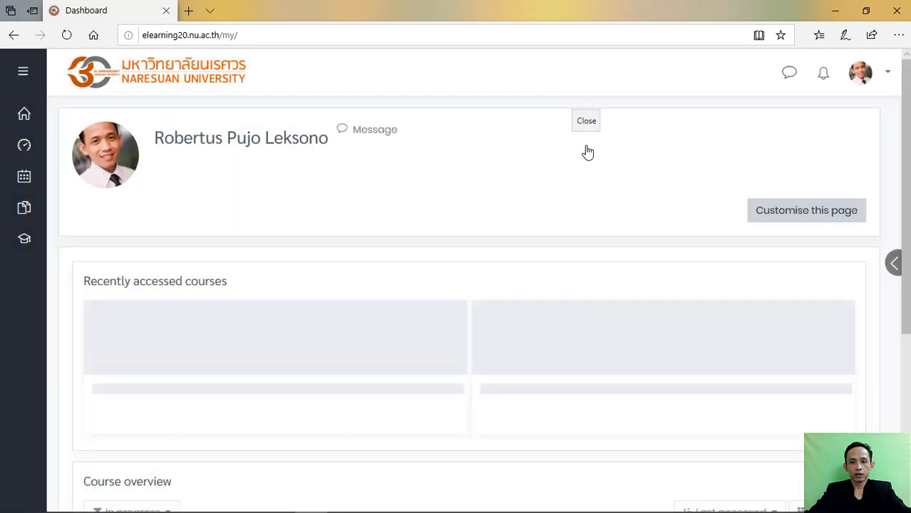
{"action": "left_click", "coordinate": [586, 121]}
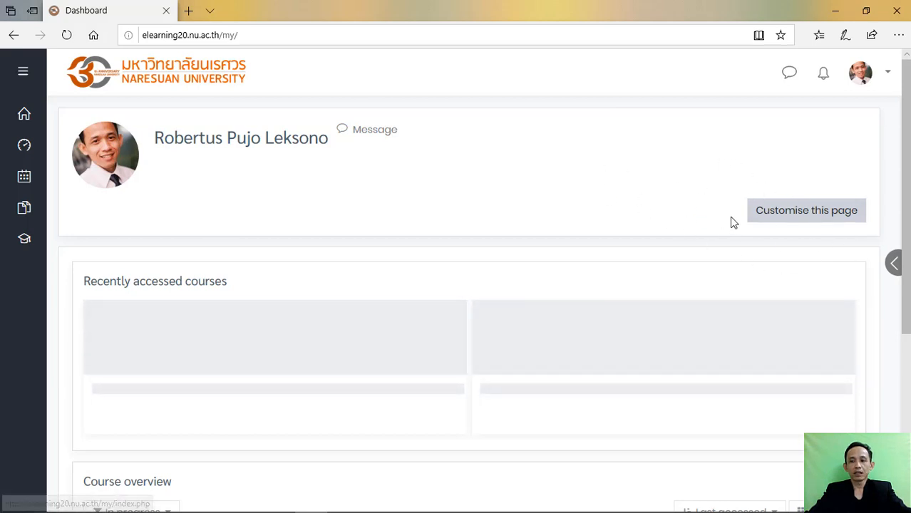
{"action": "mouse_move", "coordinate": [756, 219]}
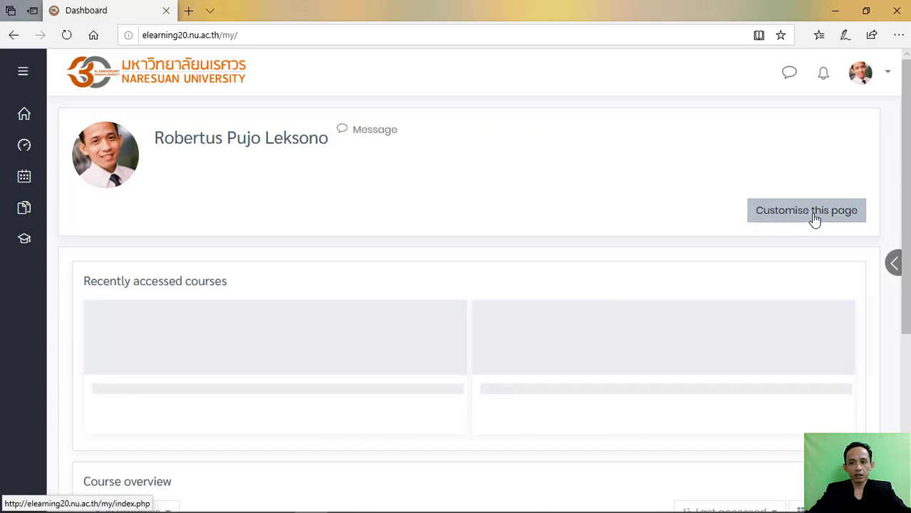
{"action": "mouse_move", "coordinate": [469, 174]}
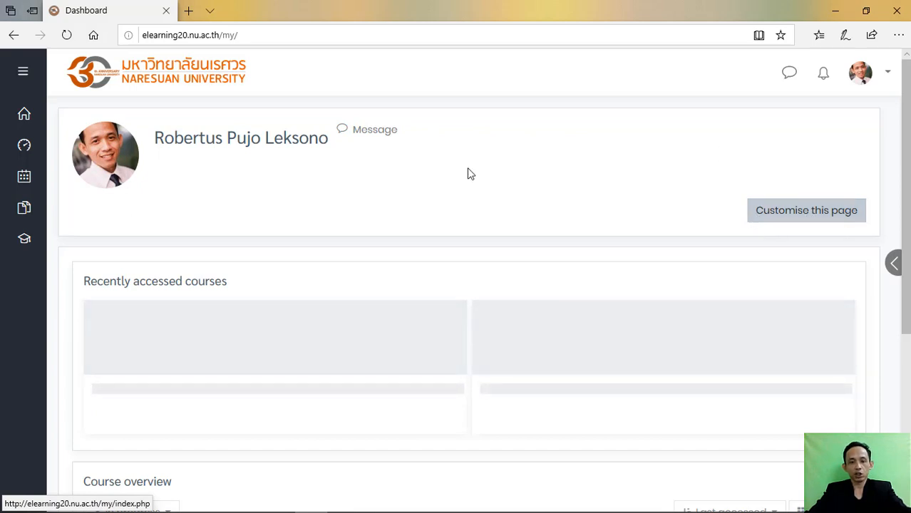
{"action": "mouse_move", "coordinate": [834, 141]}
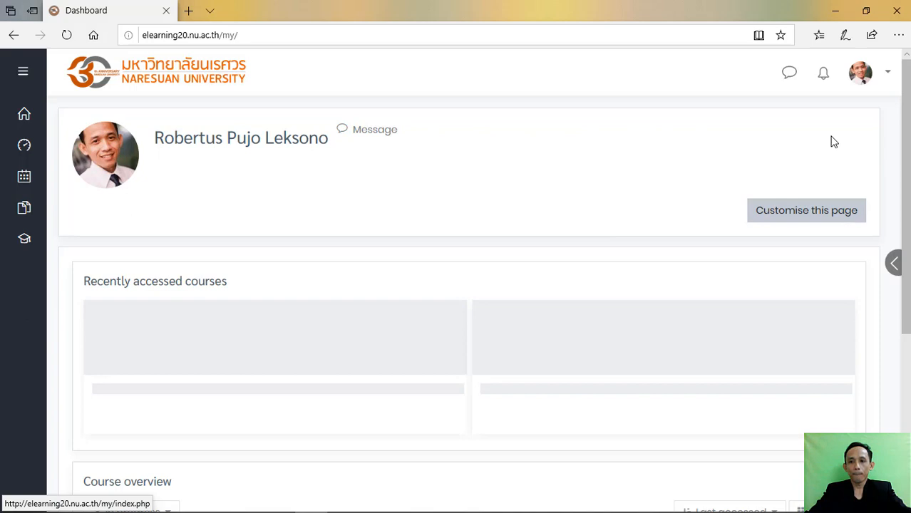
{"action": "mouse_move", "coordinate": [284, 204]}
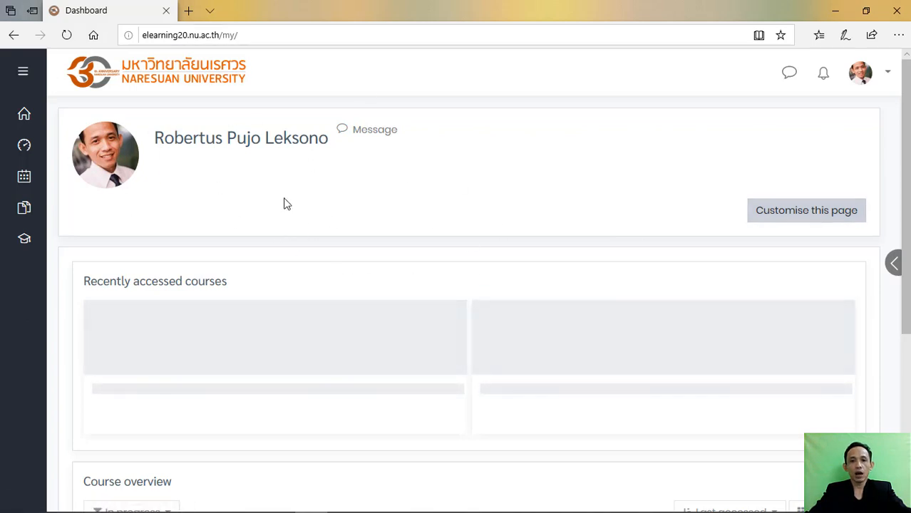
{"action": "mouse_move", "coordinate": [446, 240]}
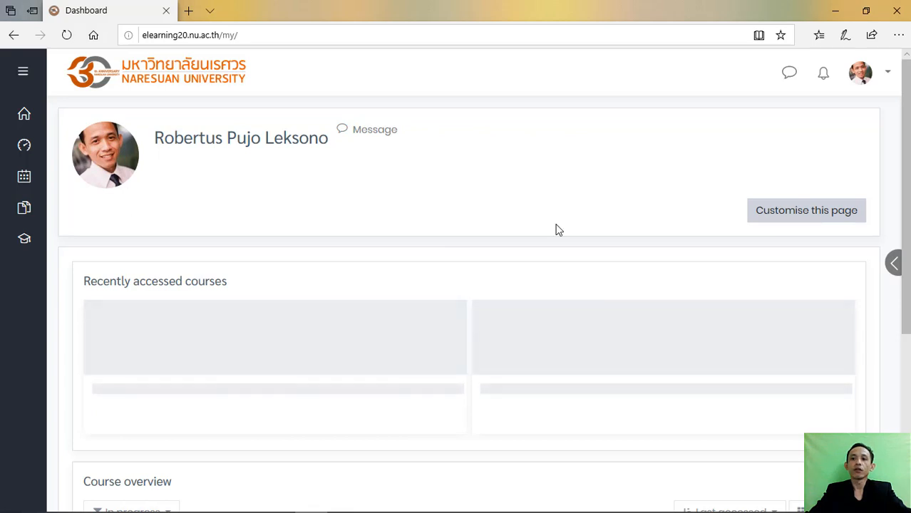
{"action": "mouse_move", "coordinate": [806, 209]}
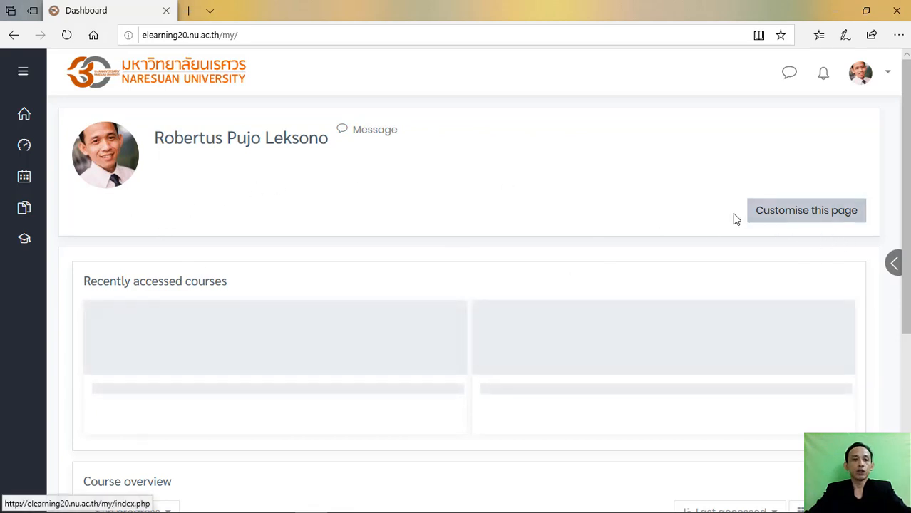
{"action": "mouse_move", "coordinate": [798, 212]}
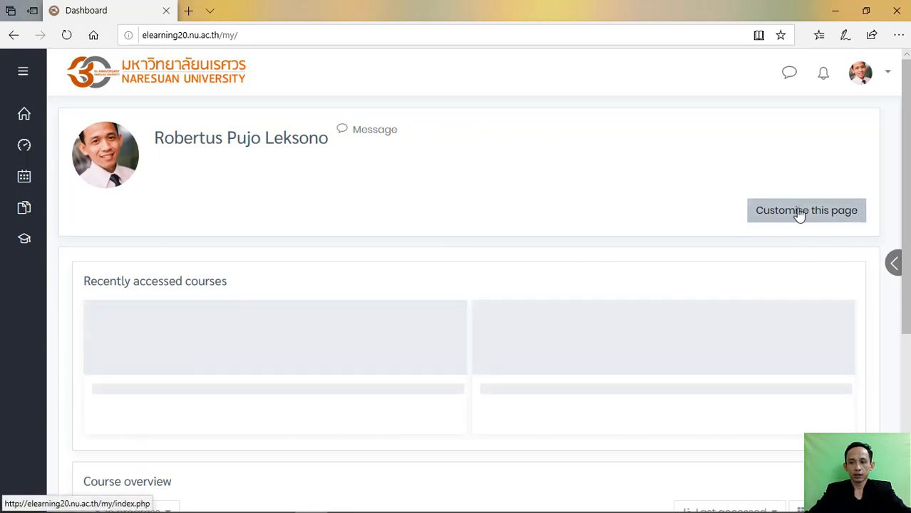
Step: Turn on 'Customise this page' for the Dashboard and close the SyntaxError pop-up
{"action": "left_click", "coordinate": [806, 210]}
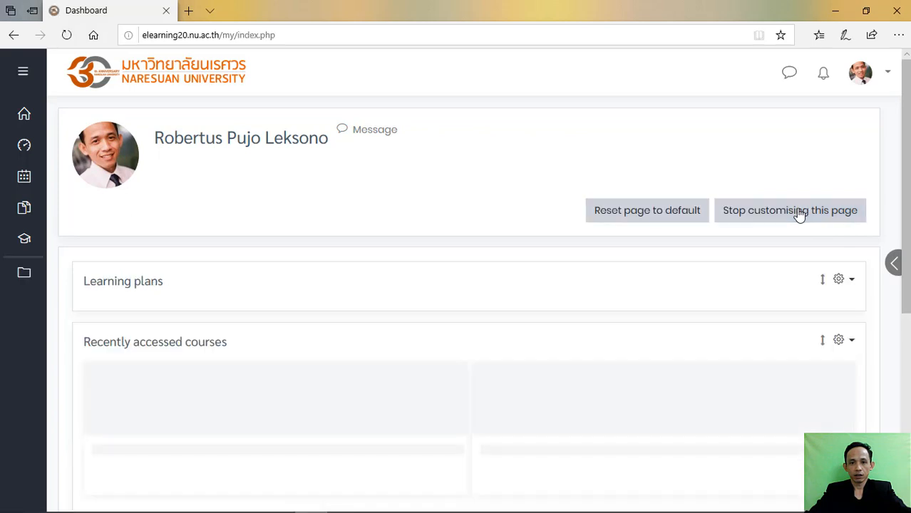
{"action": "left_click", "coordinate": [790, 210]}
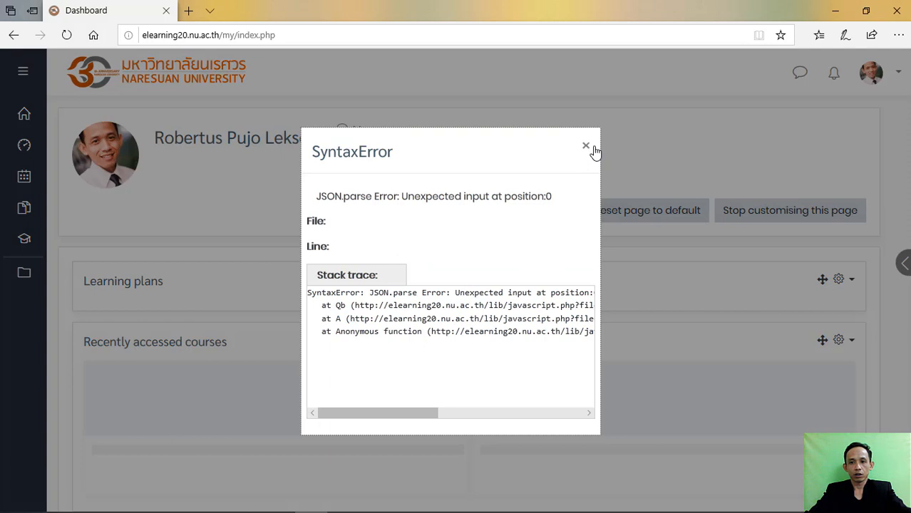
{"action": "left_click", "coordinate": [586, 146]}
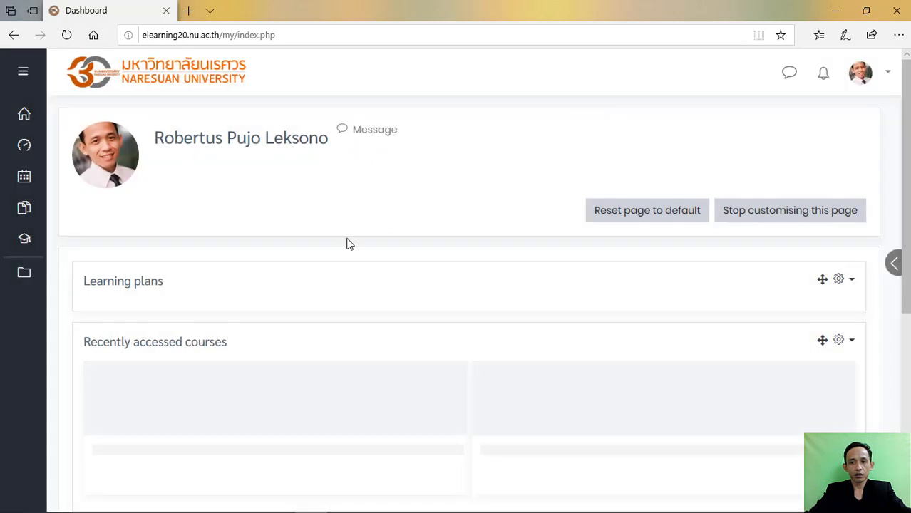
{"action": "mouse_move", "coordinate": [24, 275]}
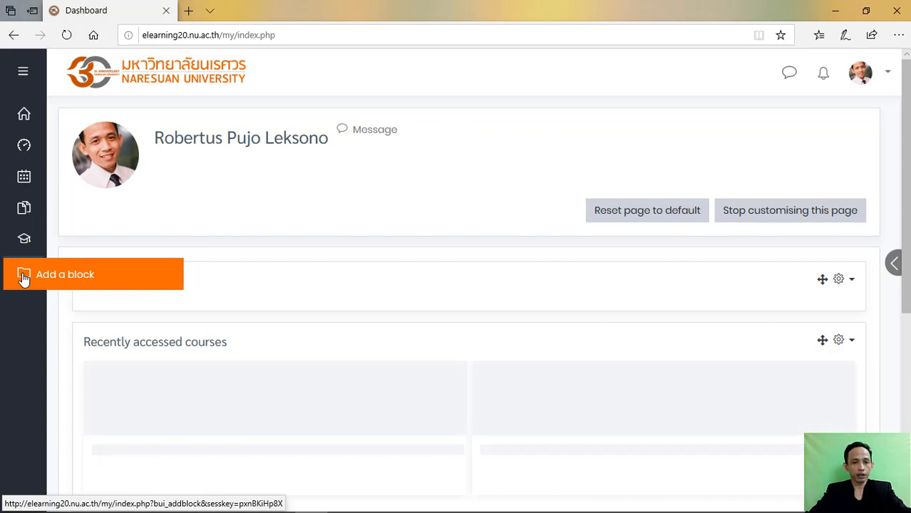
Step: Add an HTML block from 'Add a block' and close the SyntaxError dialog
{"action": "left_click", "coordinate": [65, 274]}
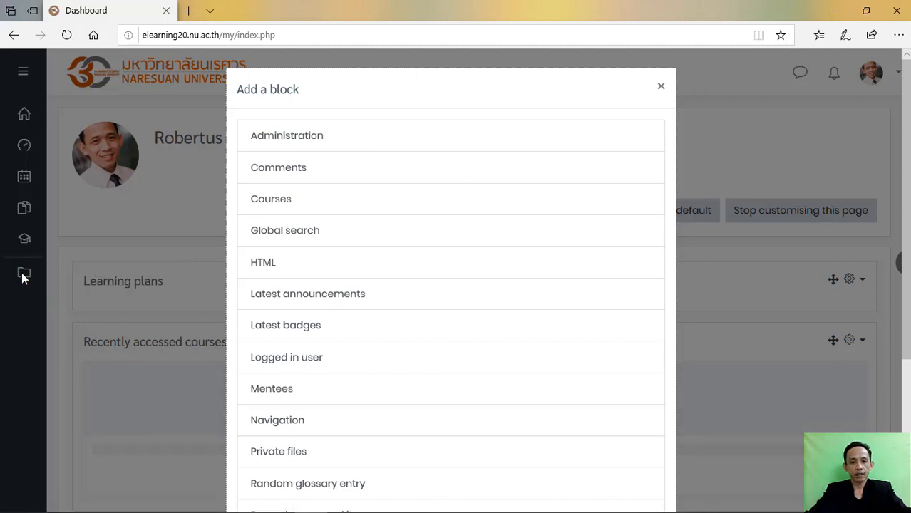
{"action": "mouse_move", "coordinate": [395, 249]}
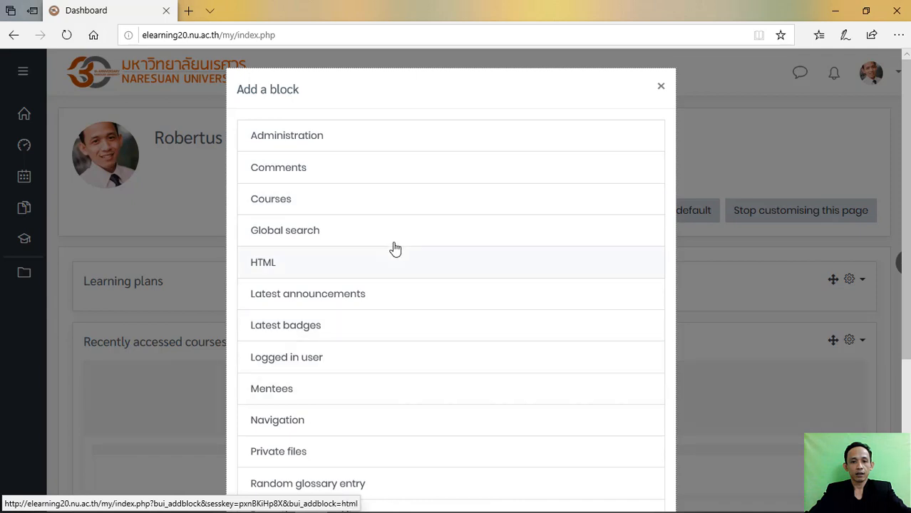
{"action": "mouse_move", "coordinate": [464, 321]}
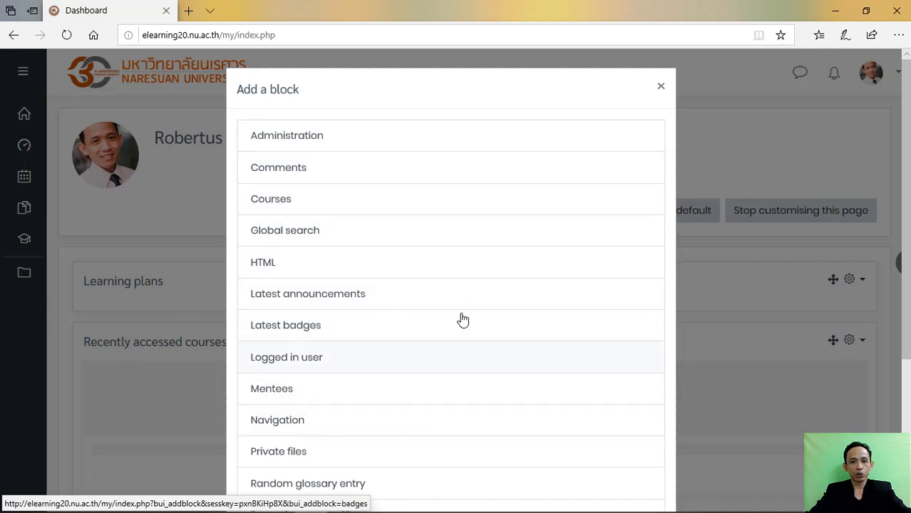
{"action": "mouse_move", "coordinate": [395, 214]}
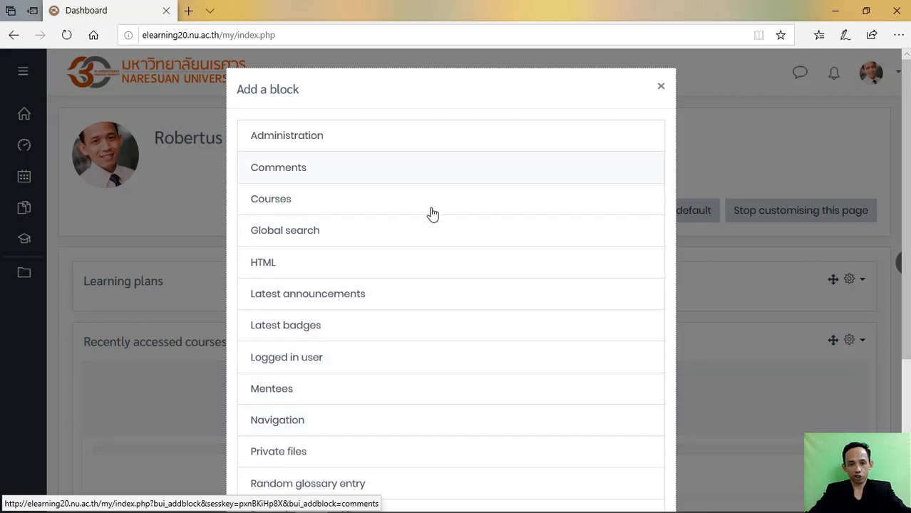
{"action": "mouse_move", "coordinate": [428, 390]}
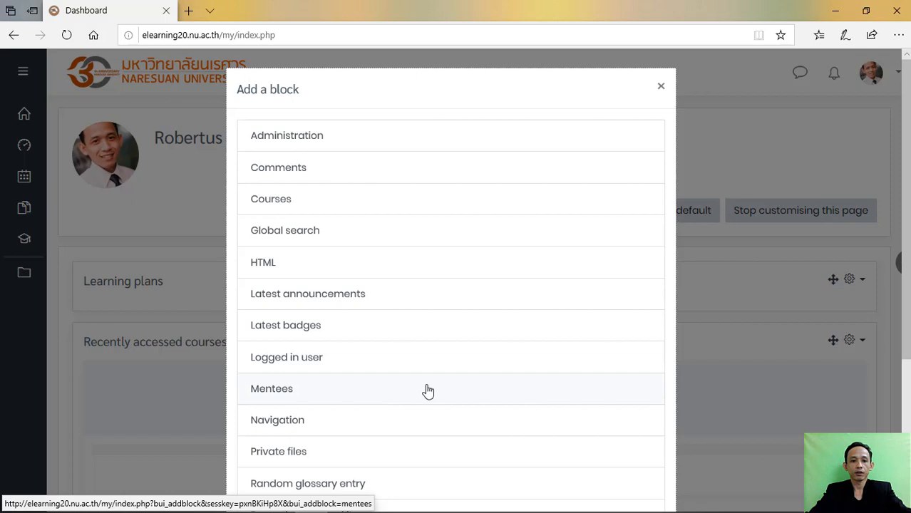
{"action": "mouse_move", "coordinate": [428, 214]}
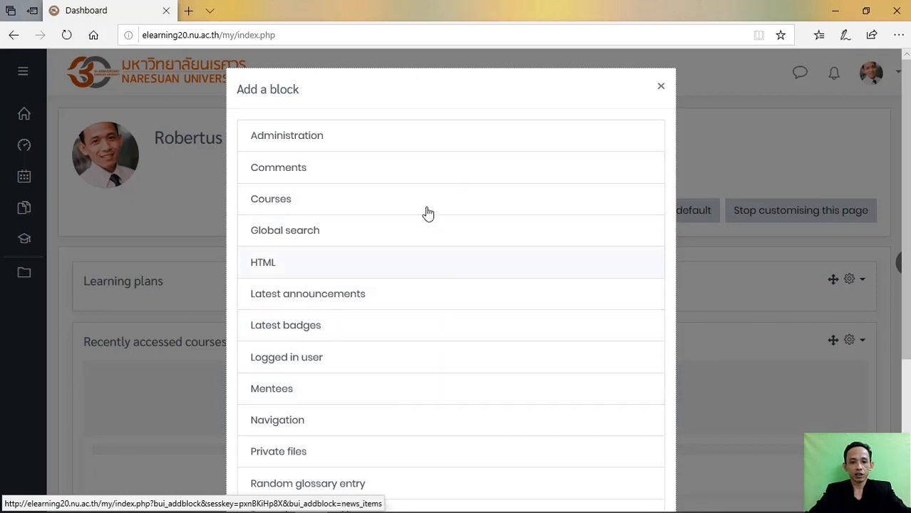
{"action": "mouse_move", "coordinate": [356, 389]}
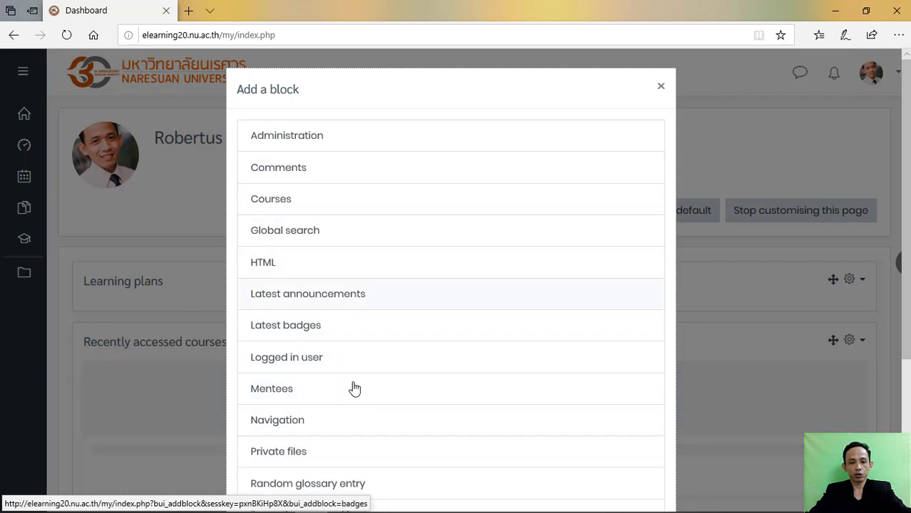
{"action": "mouse_move", "coordinate": [405, 312]}
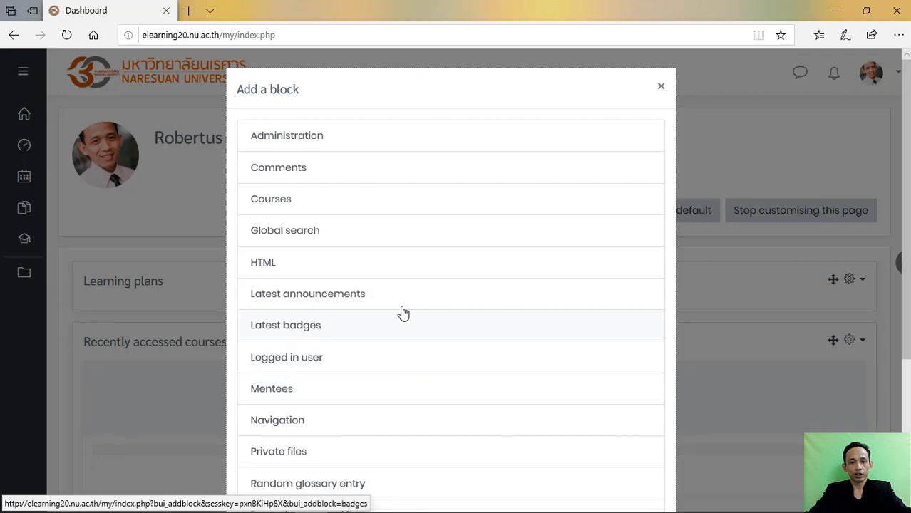
{"action": "mouse_move", "coordinate": [391, 268]}
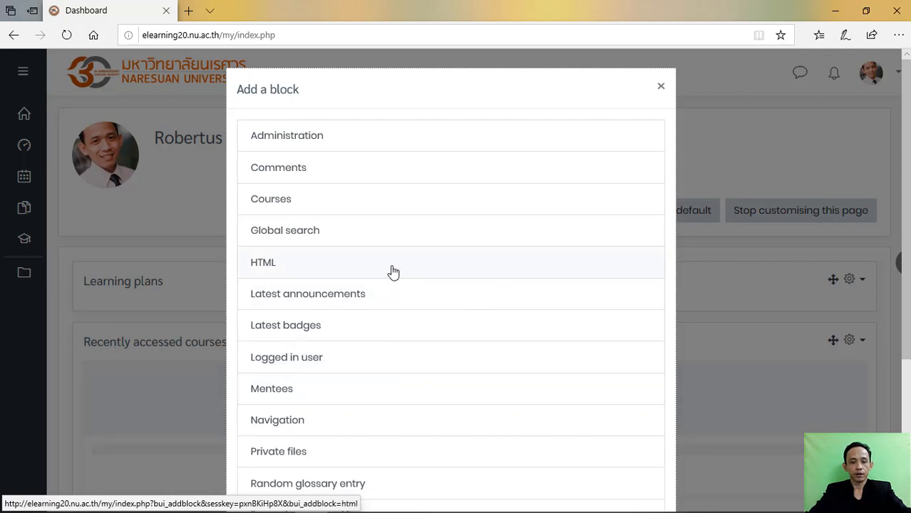
{"action": "mouse_move", "coordinate": [338, 268]}
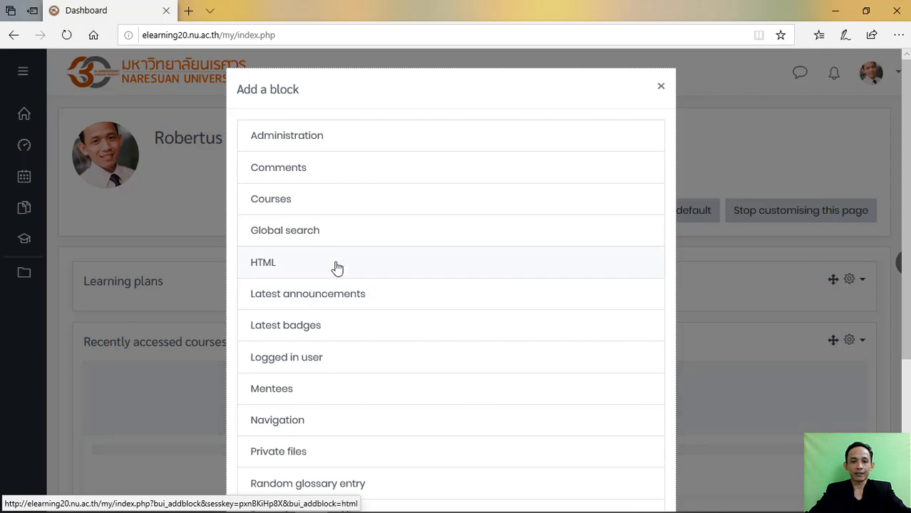
{"action": "mouse_move", "coordinate": [282, 271]}
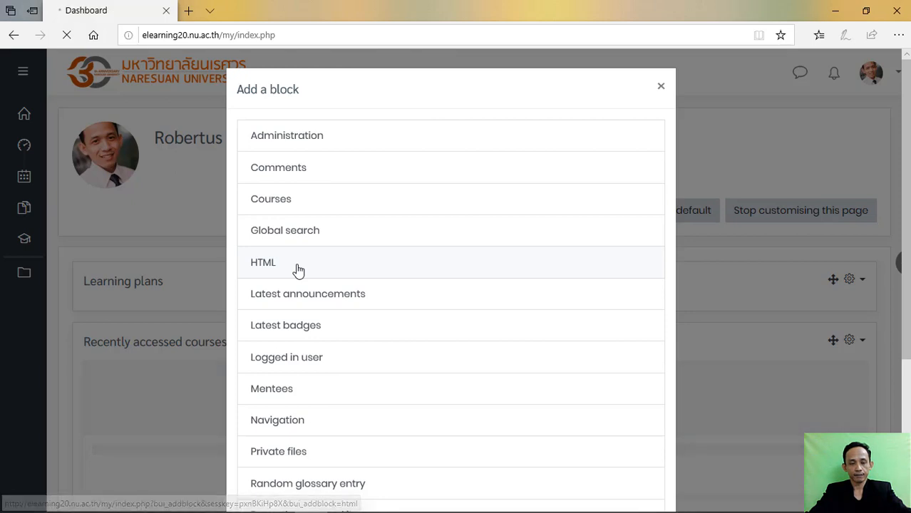
{"action": "left_click", "coordinate": [263, 261]}
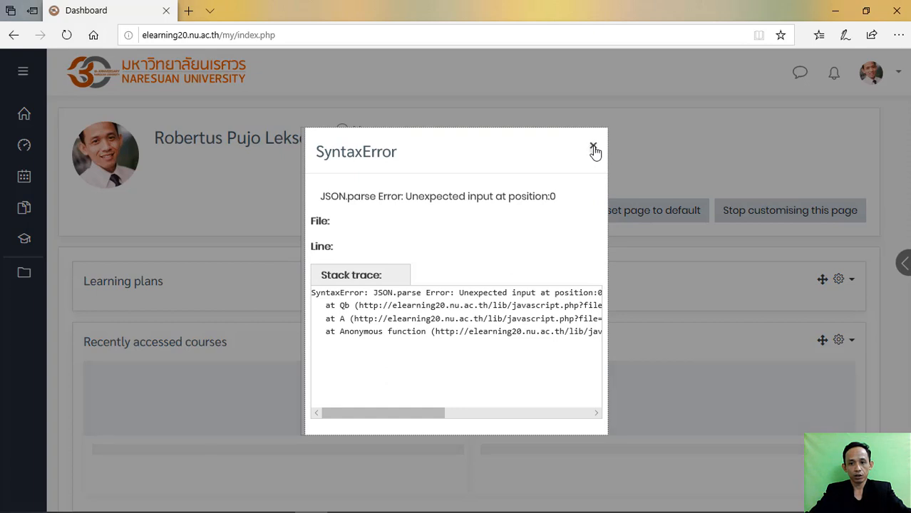
{"action": "left_click", "coordinate": [594, 151]}
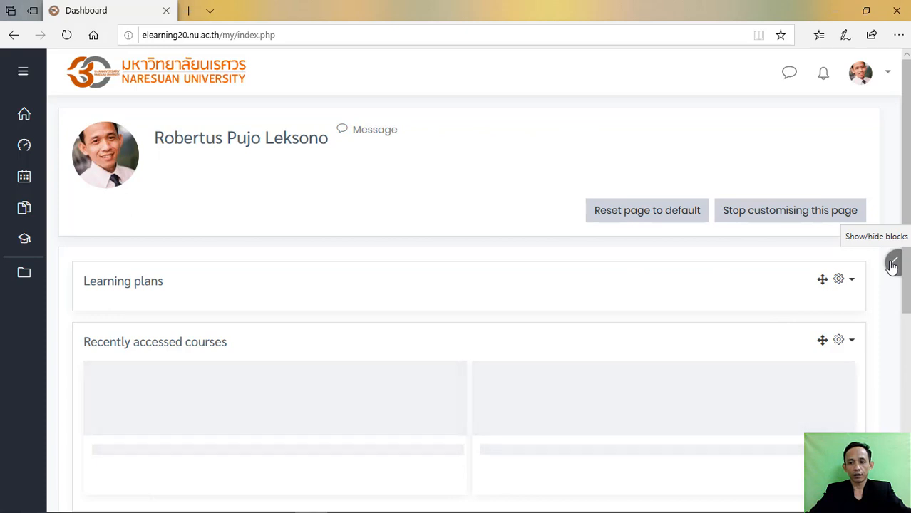
Step: Reveal the side column and scroll through Calendar, Online users, HTML and Upcoming events blocks
{"action": "left_click", "coordinate": [893, 264]}
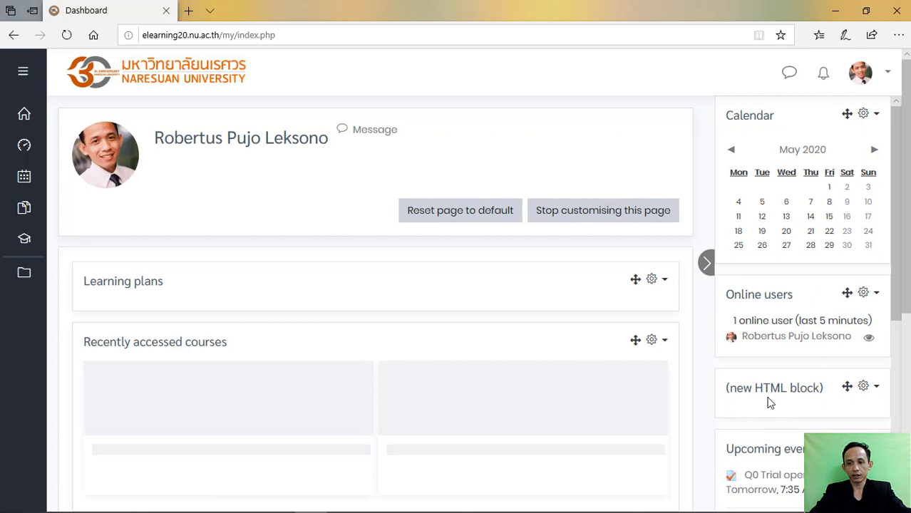
{"action": "mouse_move", "coordinate": [837, 407]}
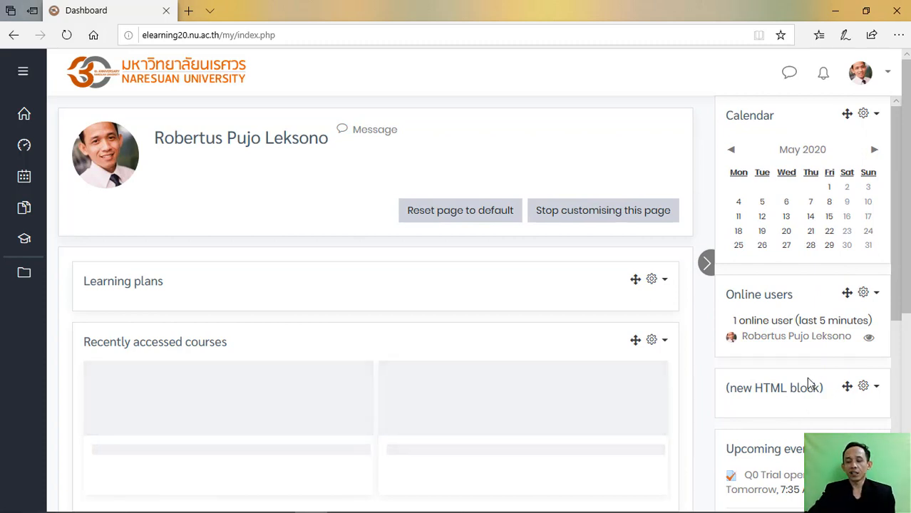
{"action": "mouse_move", "coordinate": [531, 290]}
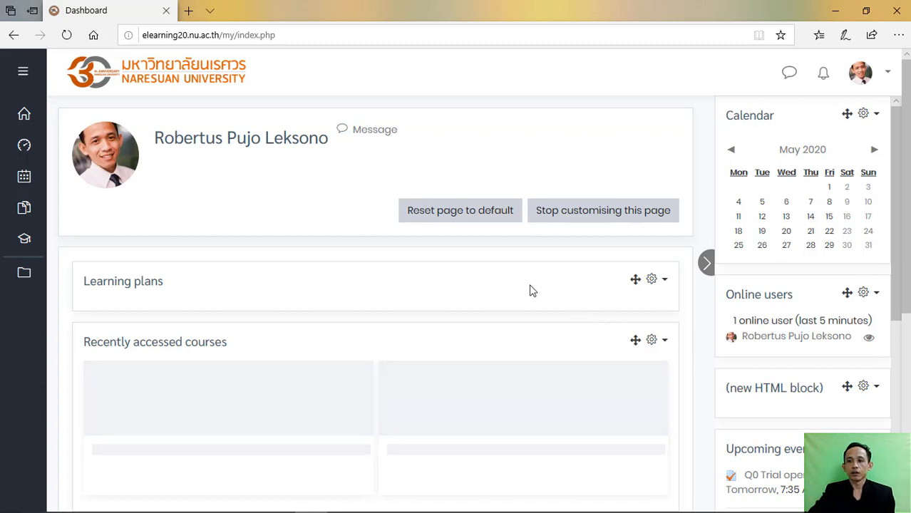
{"action": "mouse_move", "coordinate": [782, 145]}
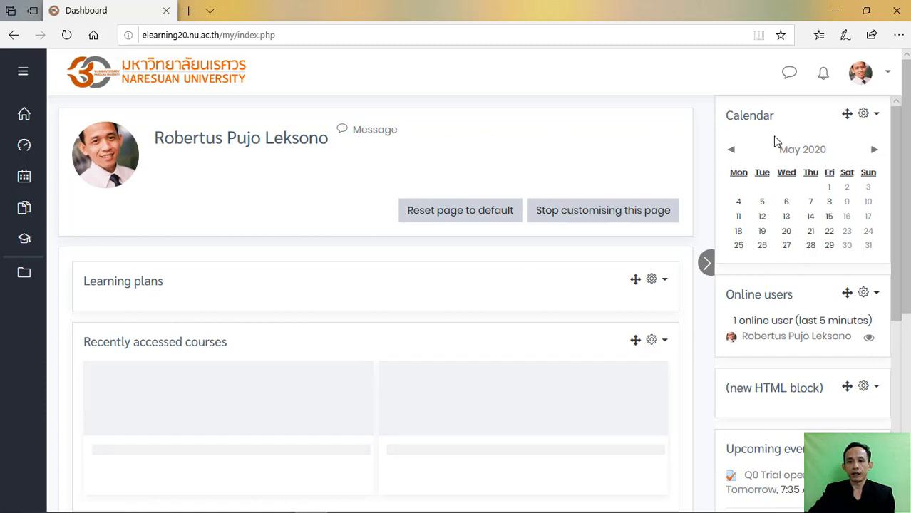
{"action": "mouse_move", "coordinate": [784, 315]}
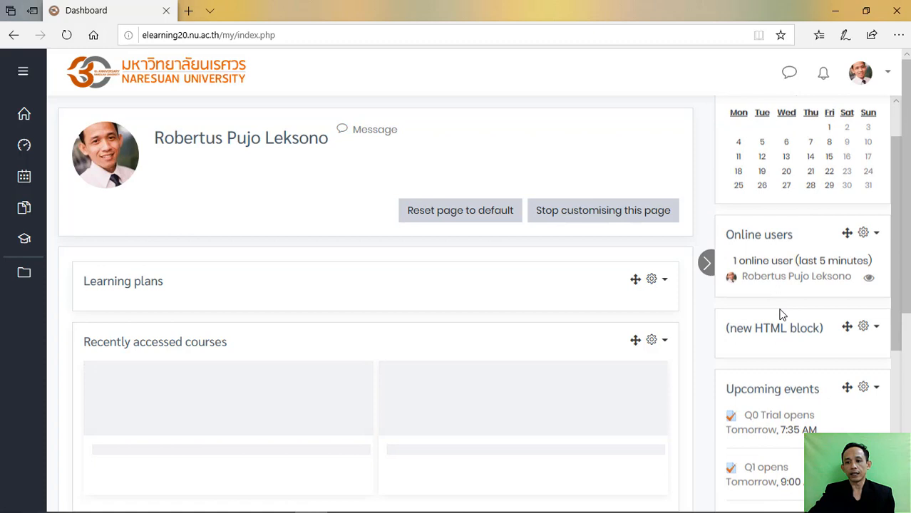
{"action": "scroll", "scroll_direction": "down", "scroll_amount": 3}
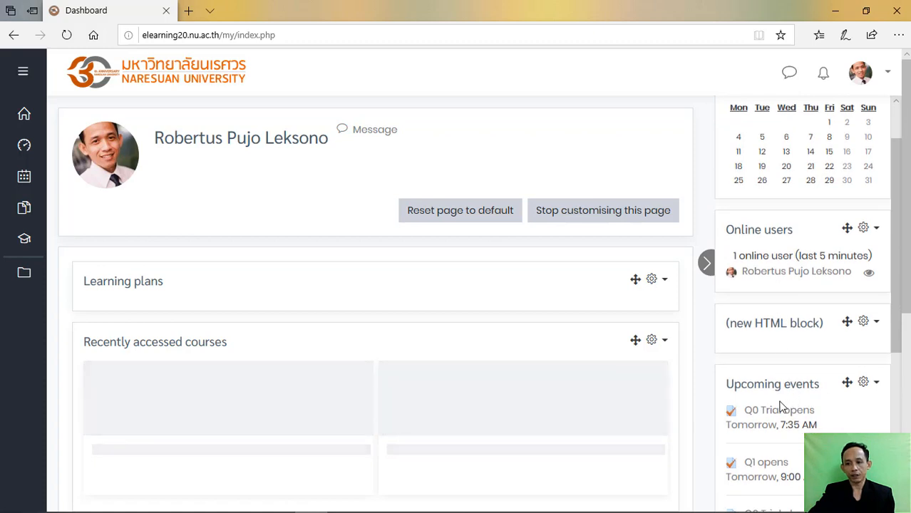
{"action": "scroll", "scroll_direction": "down", "scroll_amount": 3}
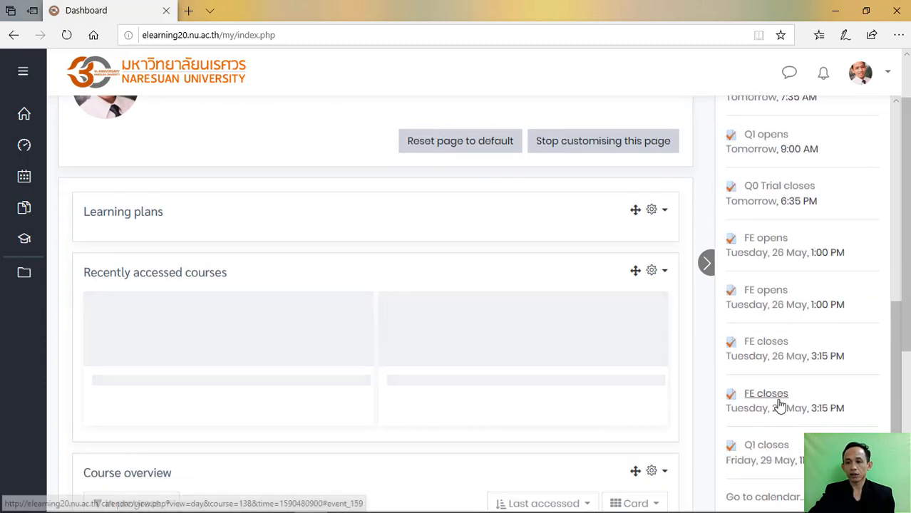
{"action": "scroll", "scroll_direction": "down", "scroll_amount": 3}
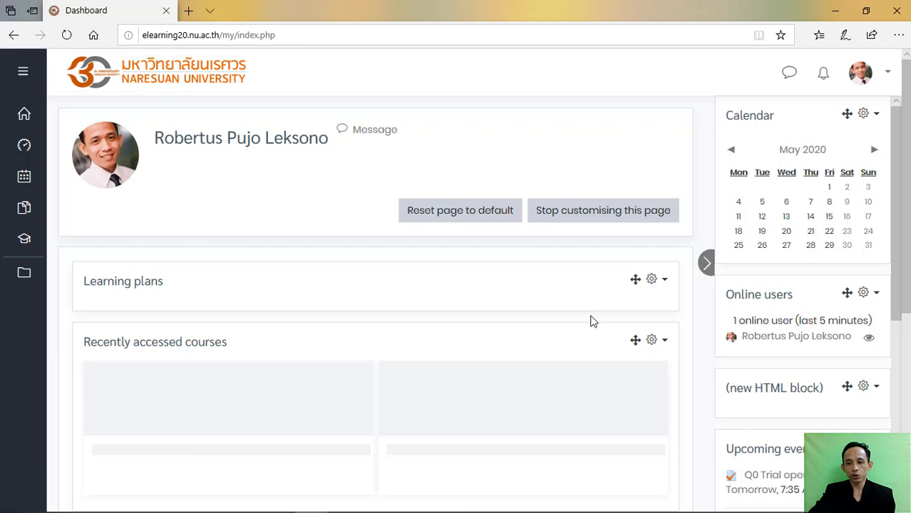
{"action": "mouse_move", "coordinate": [419, 221]}
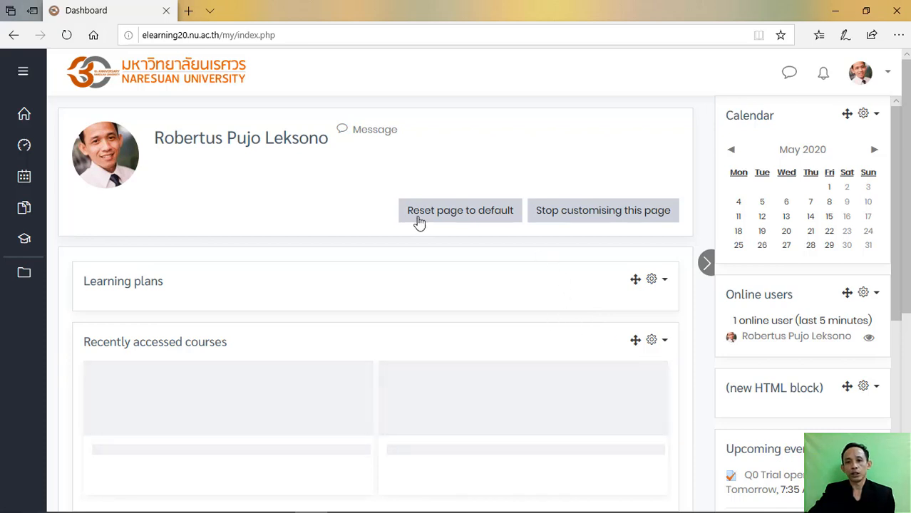
{"action": "mouse_move", "coordinate": [236, 335]}
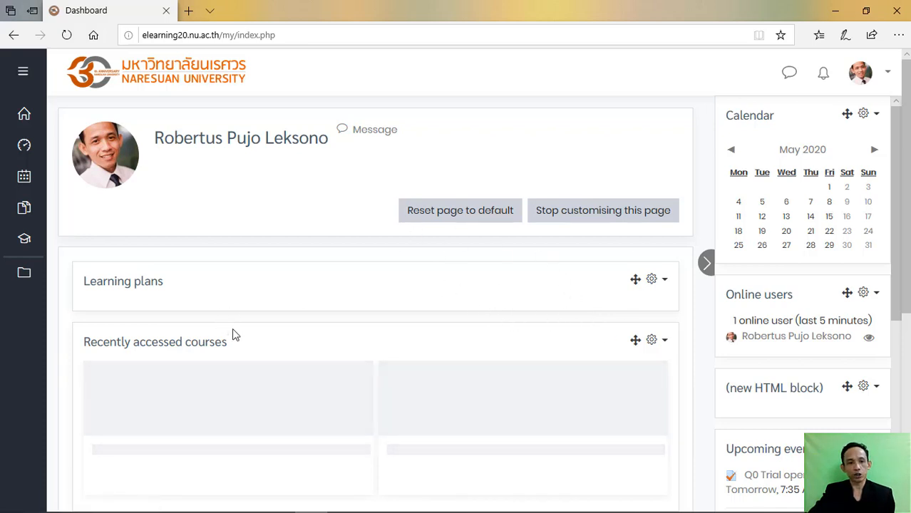
Step: Open the 229101 Indonesian I course from the My courses list
{"action": "left_click", "coordinate": [23, 239]}
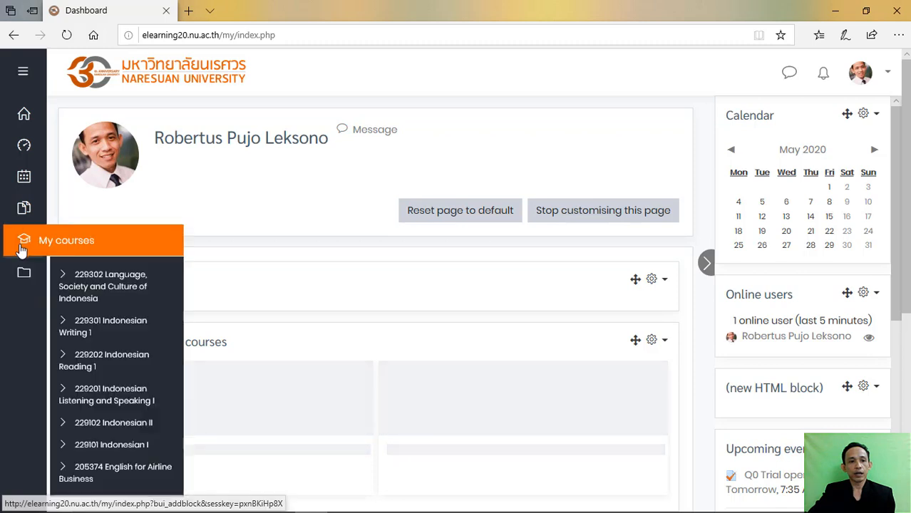
{"action": "mouse_move", "coordinate": [111, 445]}
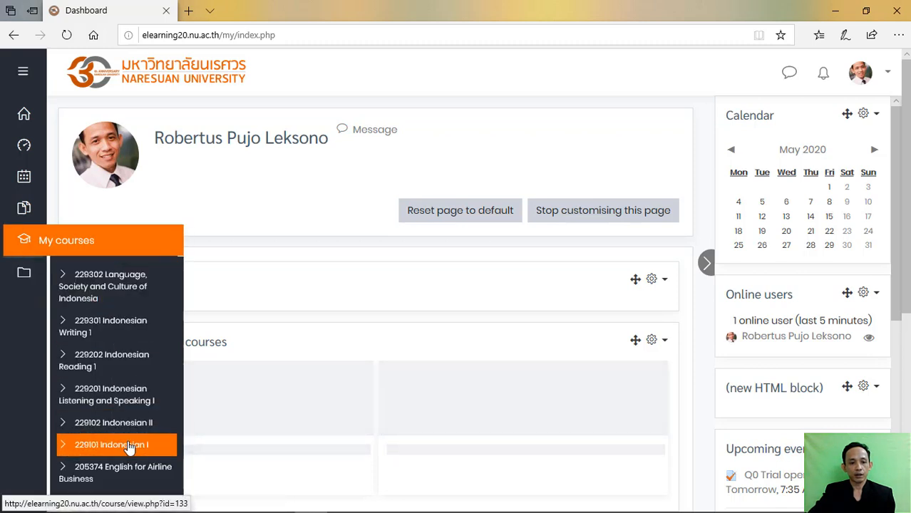
{"action": "left_click", "coordinate": [112, 445]}
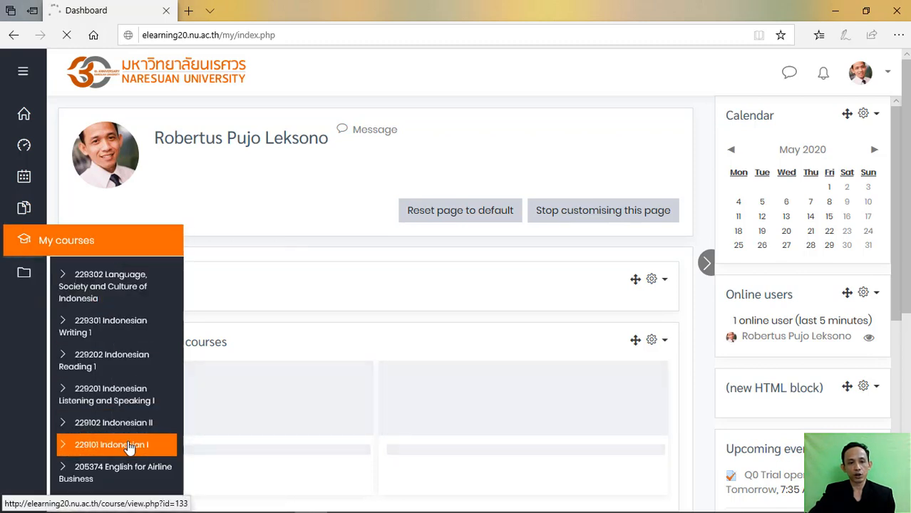
{"action": "left_click", "coordinate": [112, 444]}
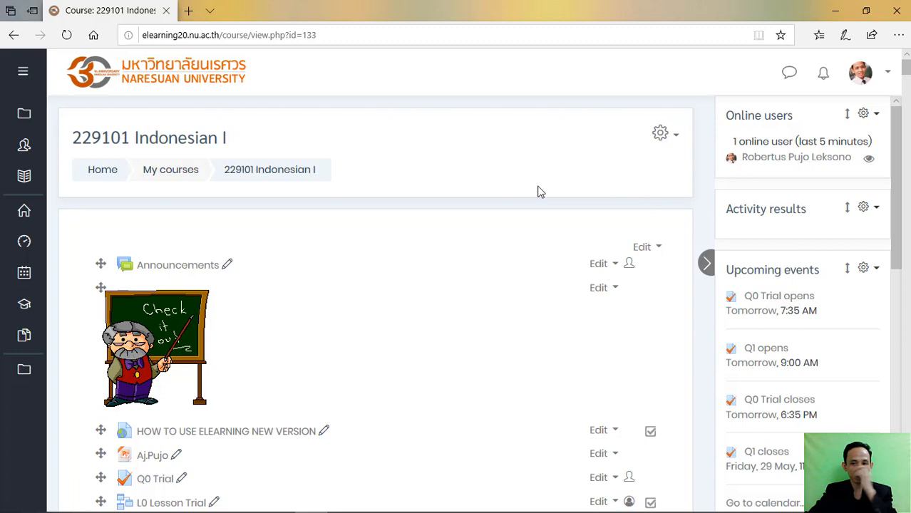
{"action": "mouse_move", "coordinate": [587, 131]}
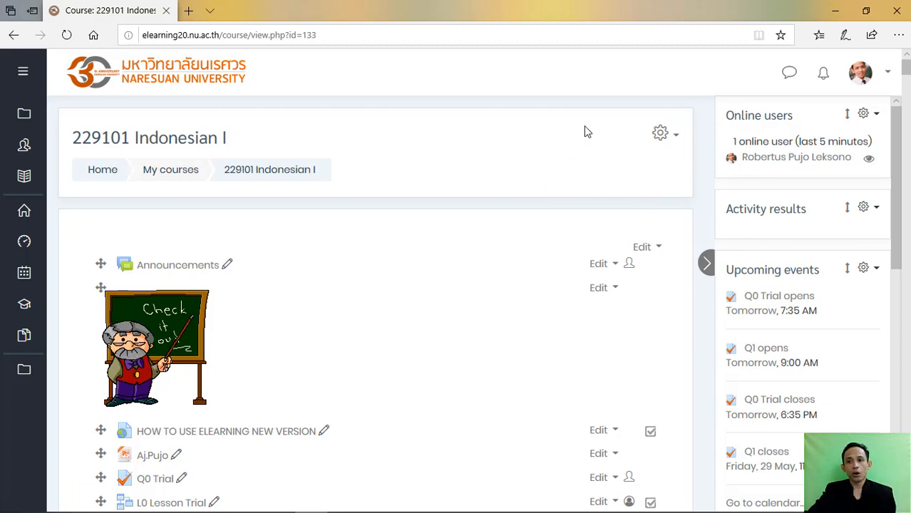
{"action": "mouse_move", "coordinate": [789, 134]}
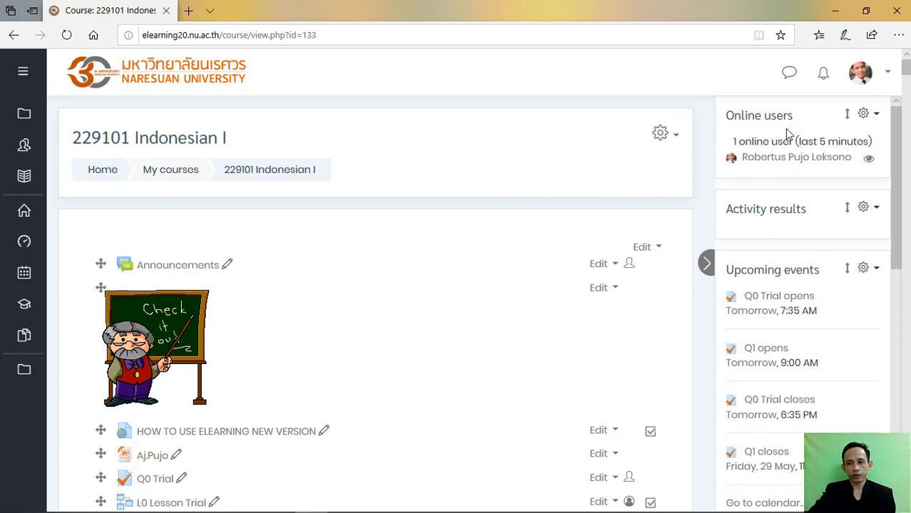
{"action": "mouse_move", "coordinate": [774, 144]}
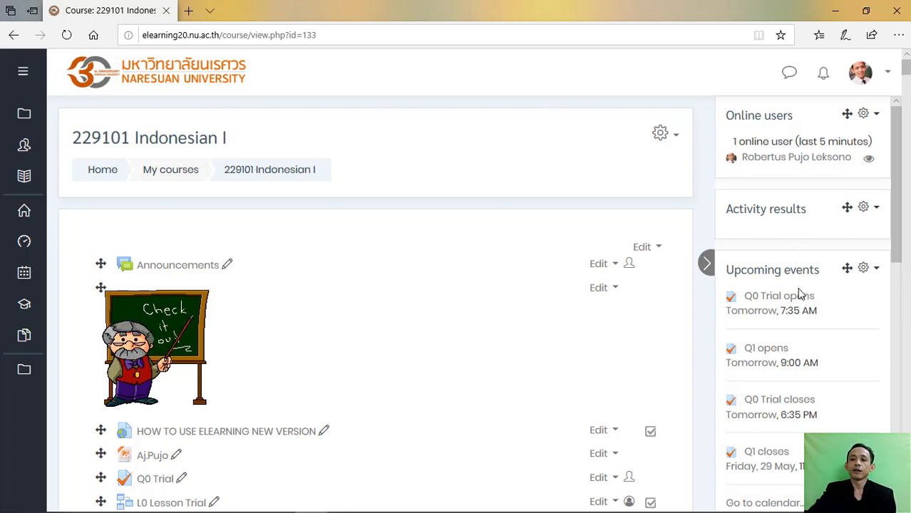
{"action": "mouse_move", "coordinate": [778, 295]}
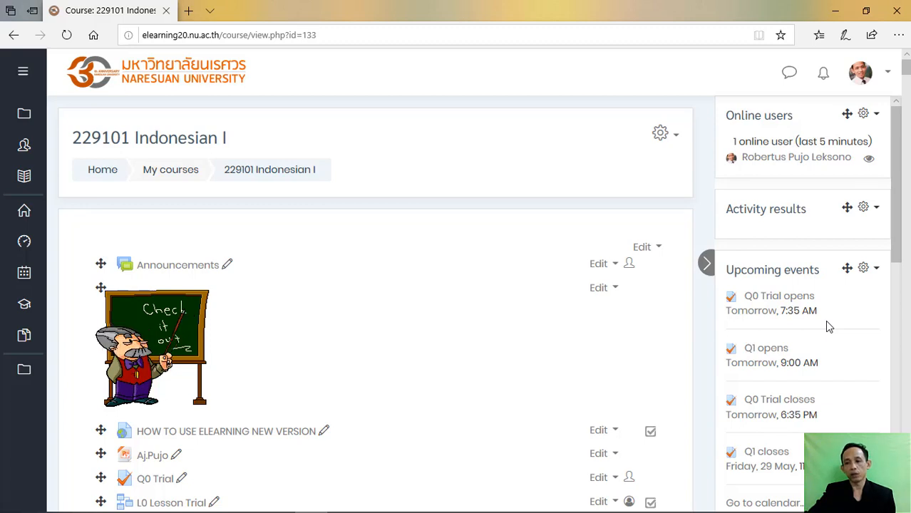
{"action": "scroll", "scroll_direction": "down", "scroll_amount": 3}
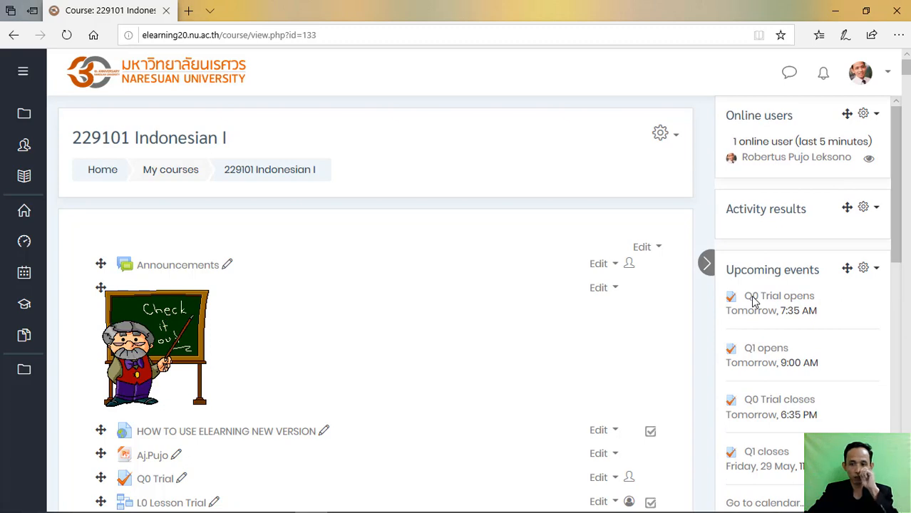
{"action": "mouse_move", "coordinate": [787, 147]}
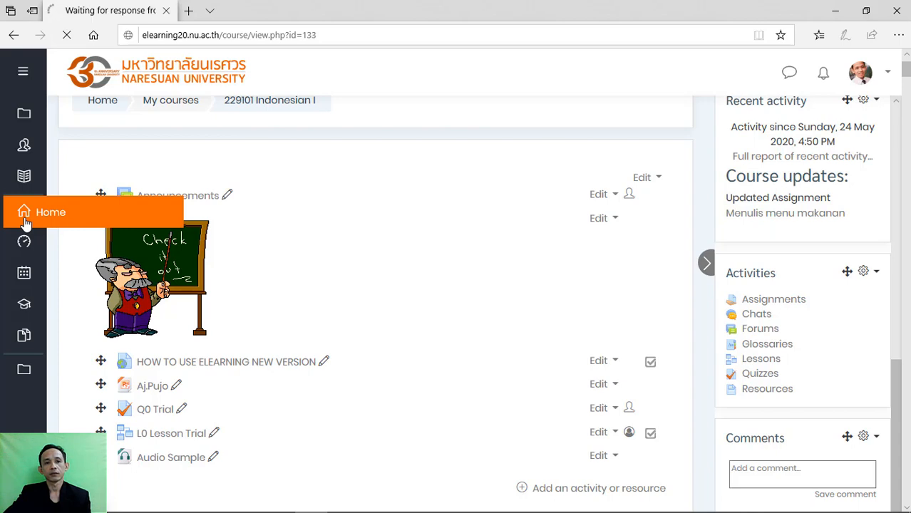
{"action": "left_click", "coordinate": [50, 212]}
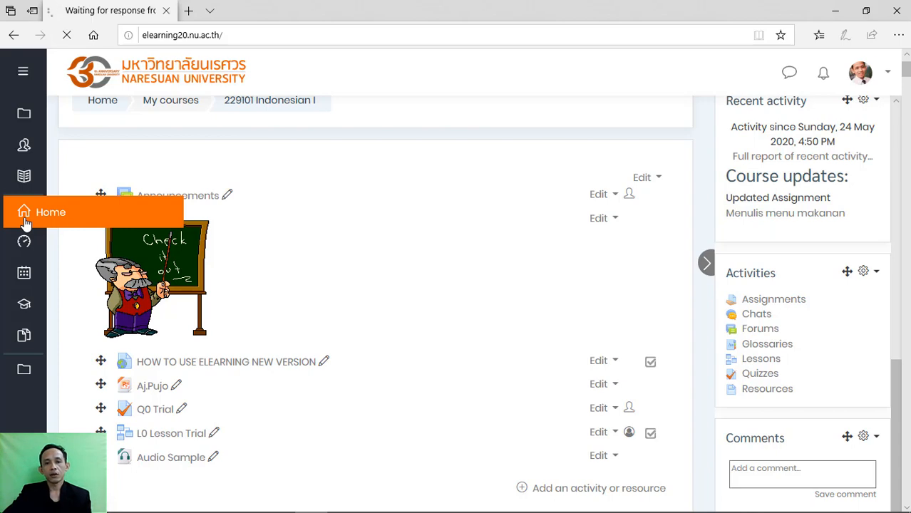
{"action": "left_click", "coordinate": [50, 212]}
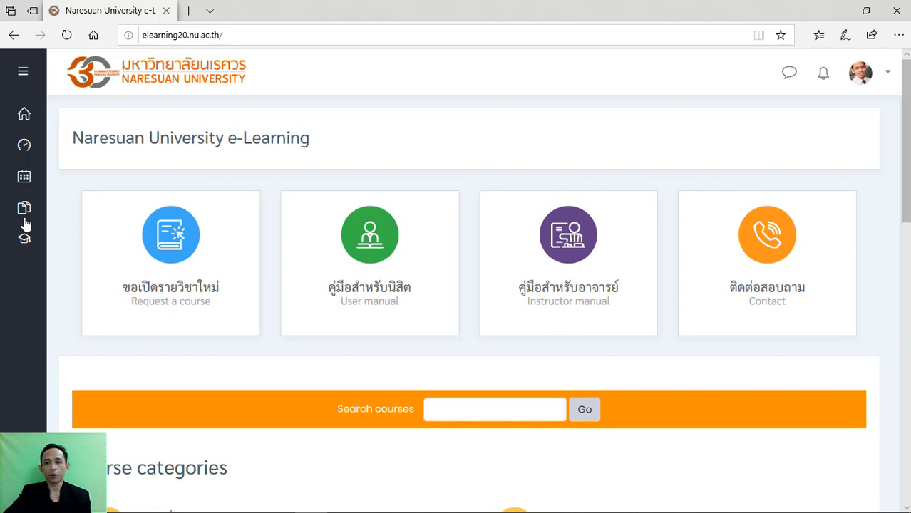
{"action": "left_click", "coordinate": [23, 208]}
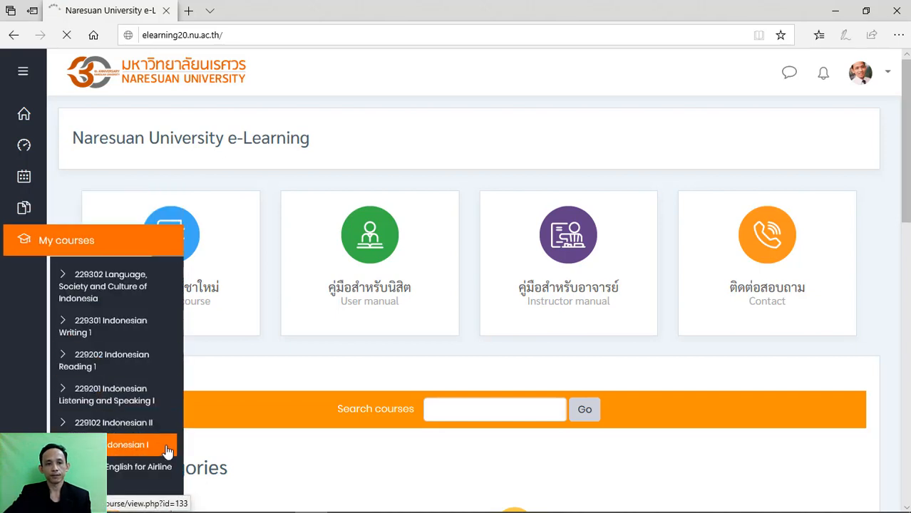
{"action": "left_click", "coordinate": [125, 444]}
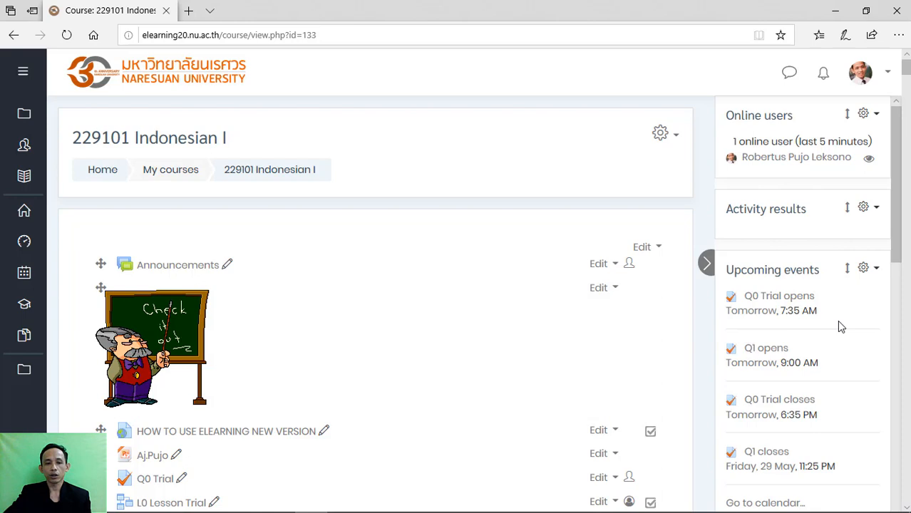
{"action": "mouse_move", "coordinate": [834, 248]}
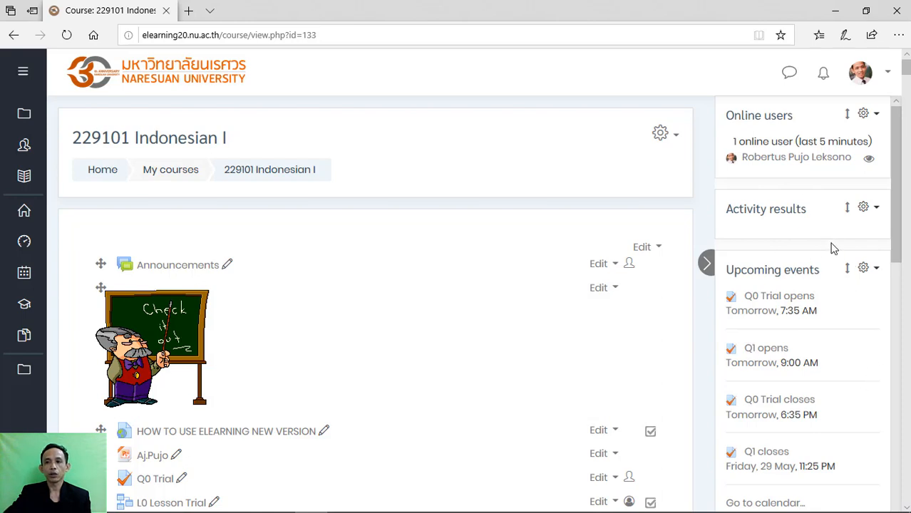
{"action": "scroll", "scroll_direction": "down", "scroll_amount": 3}
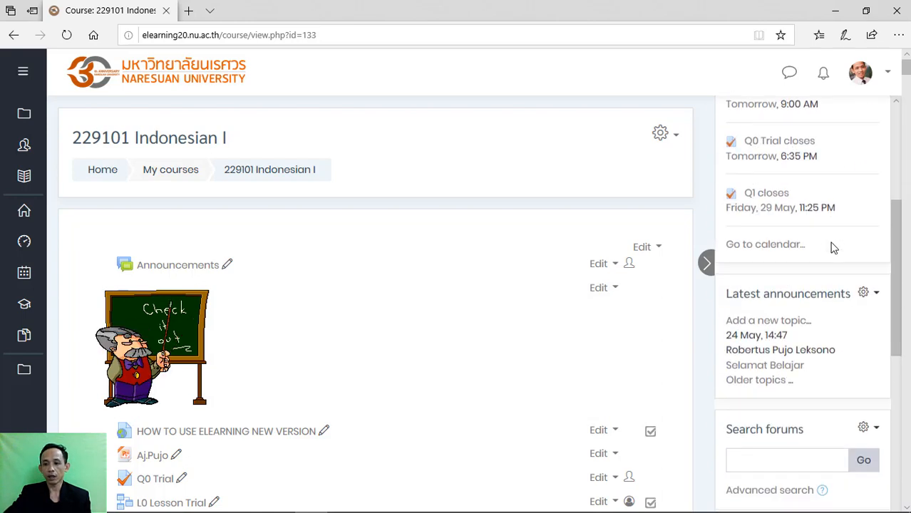
{"action": "scroll", "scroll_direction": "down", "scroll_amount": 3}
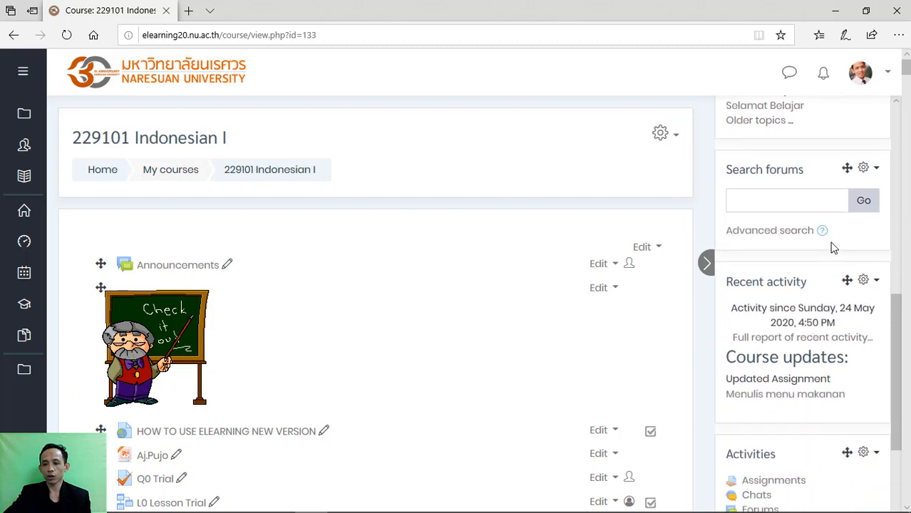
{"action": "scroll", "scroll_direction": "down", "scroll_amount": 3}
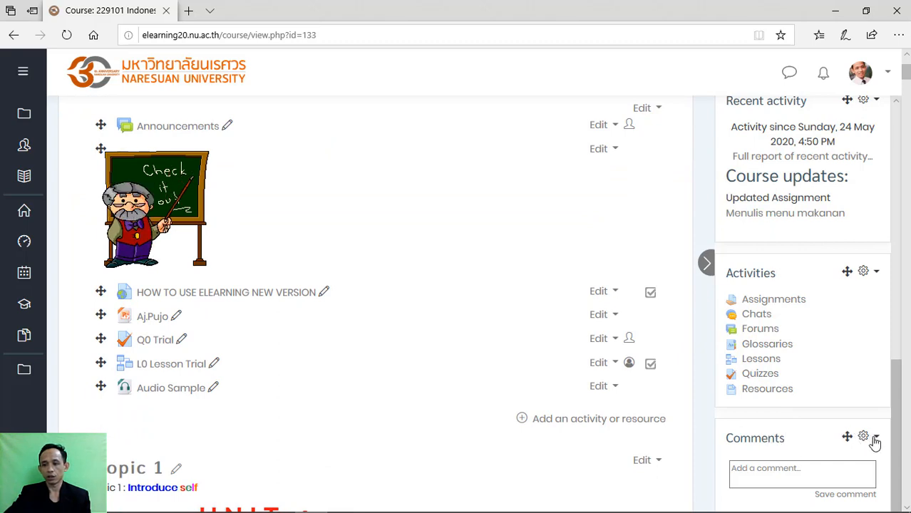
{"action": "mouse_move", "coordinate": [864, 437]}
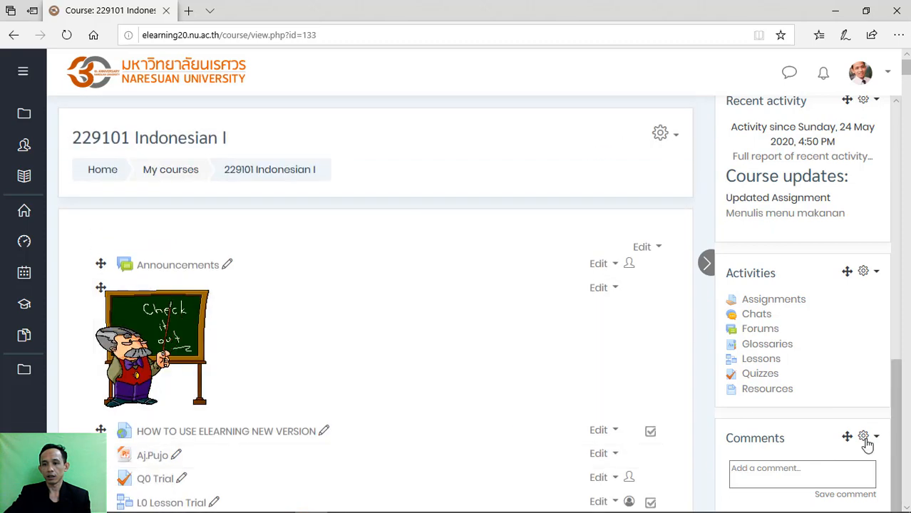
Step: Choose Delete Comments block from the Comments block's gear menu
{"action": "left_click", "coordinate": [864, 437]}
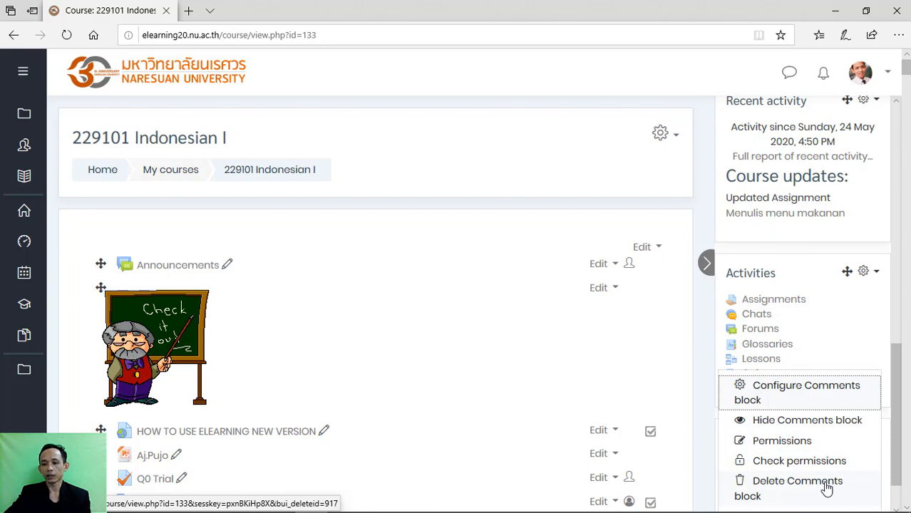
{"action": "left_click", "coordinate": [797, 489]}
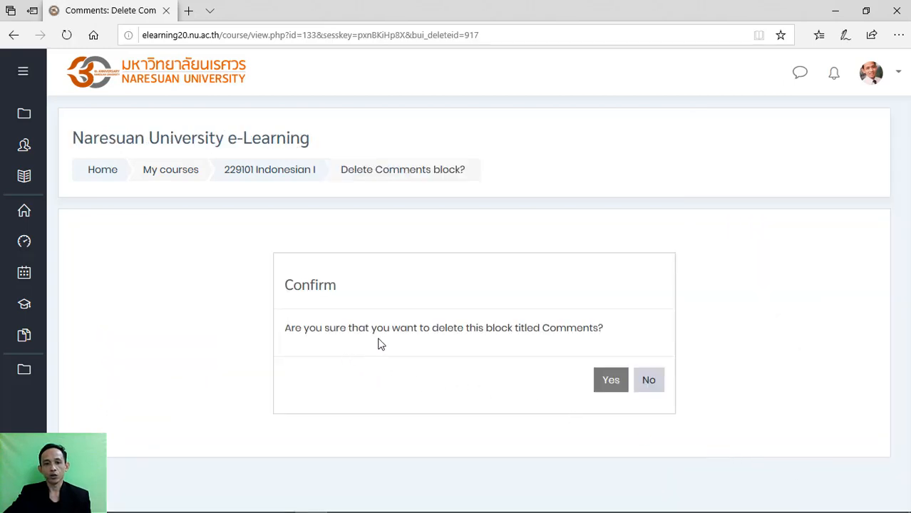
{"action": "mouse_move", "coordinate": [563, 341]}
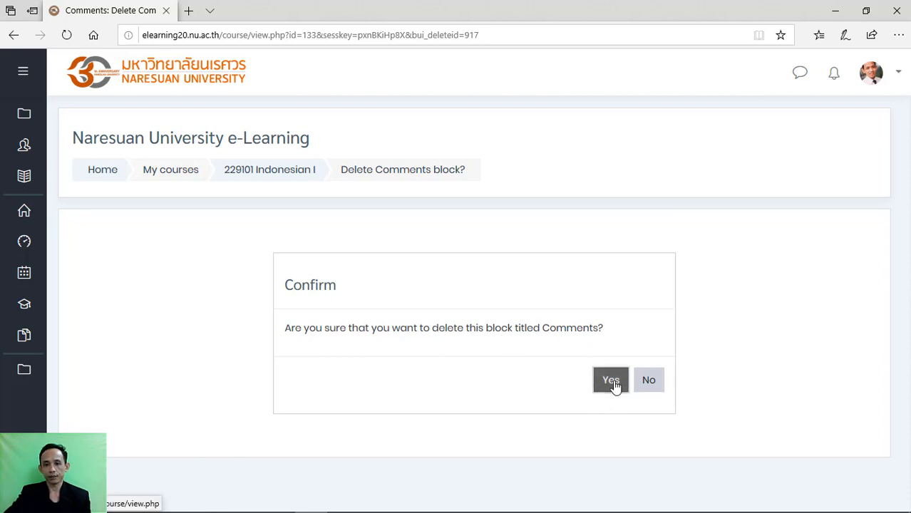
Step: Confirm deletion of the Comments block with Yes
{"action": "left_click", "coordinate": [610, 379]}
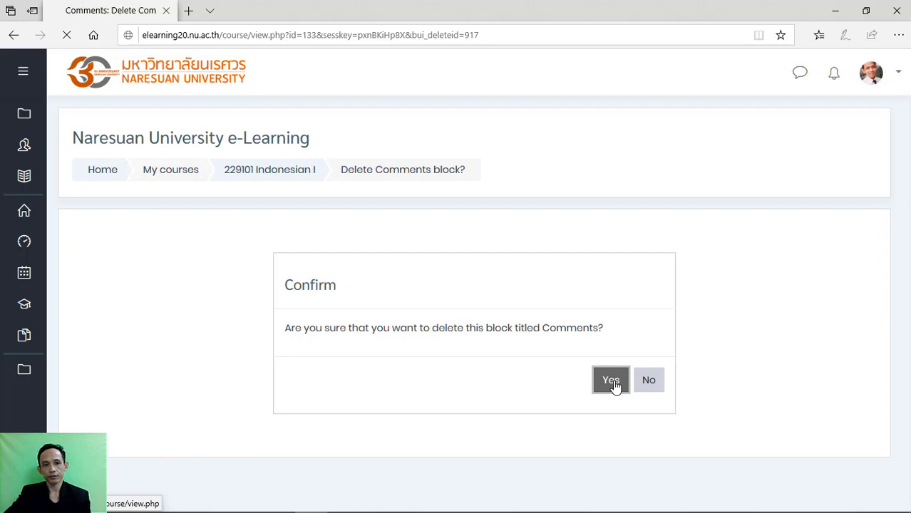
{"action": "left_click", "coordinate": [610, 380]}
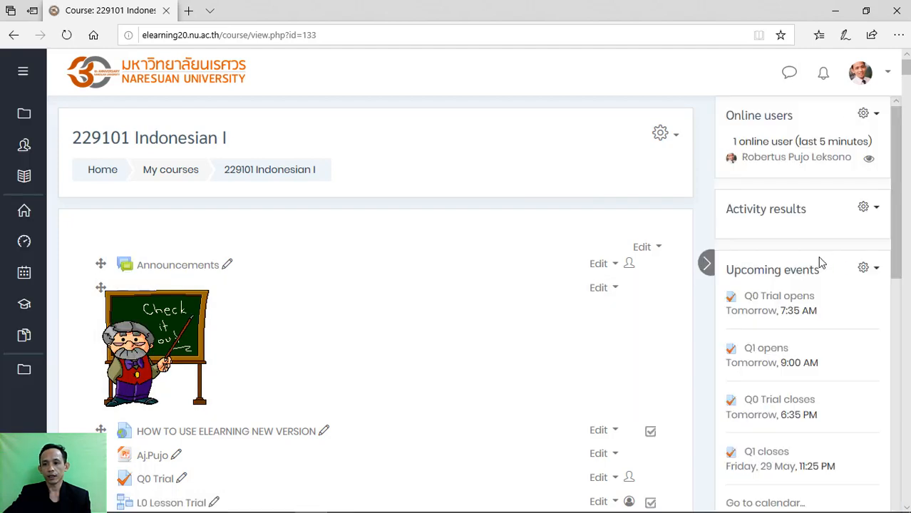
{"action": "scroll", "scroll_direction": "down", "scroll_amount": 3}
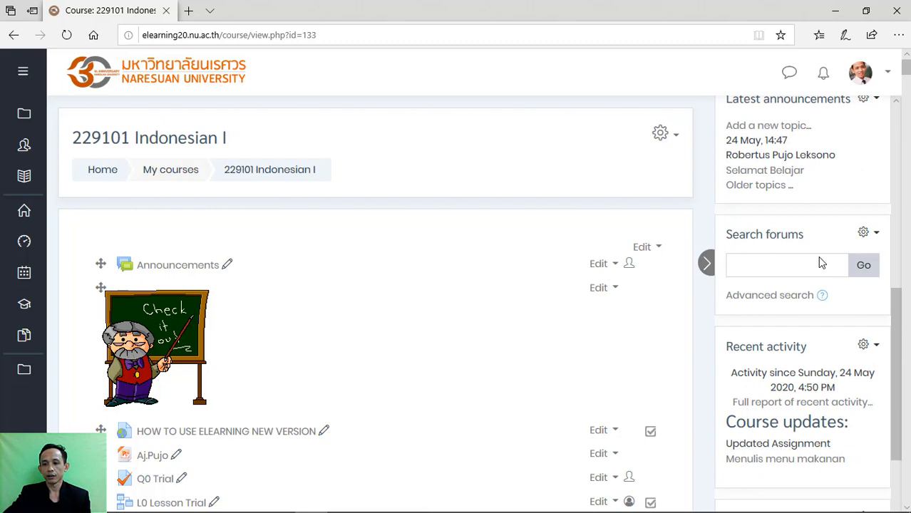
{"action": "scroll", "scroll_direction": "down", "scroll_amount": 3}
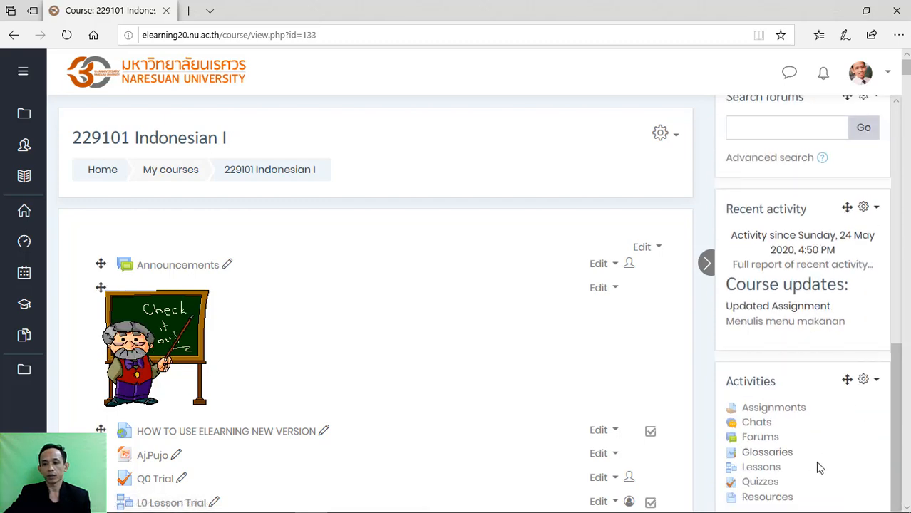
{"action": "mouse_move", "coordinate": [776, 436]}
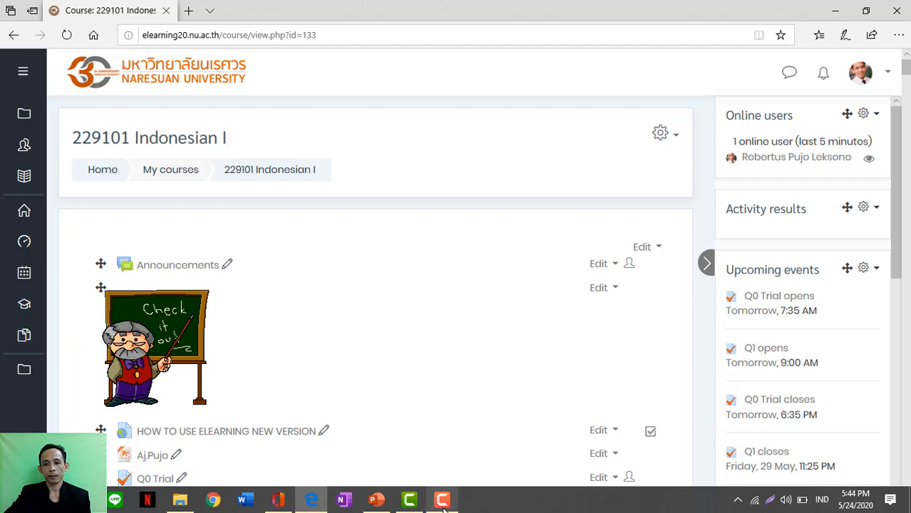
{"action": "left_click", "coordinate": [442, 499]}
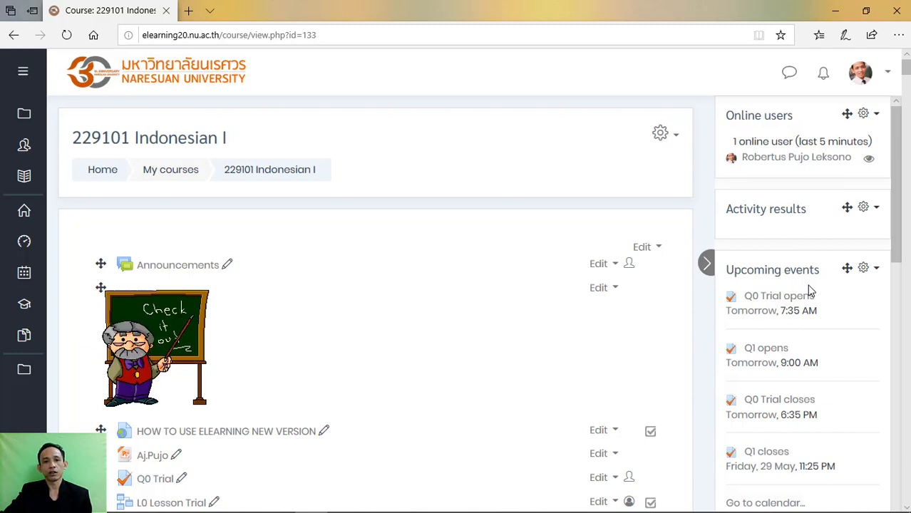
{"action": "mouse_move", "coordinate": [628, 264]}
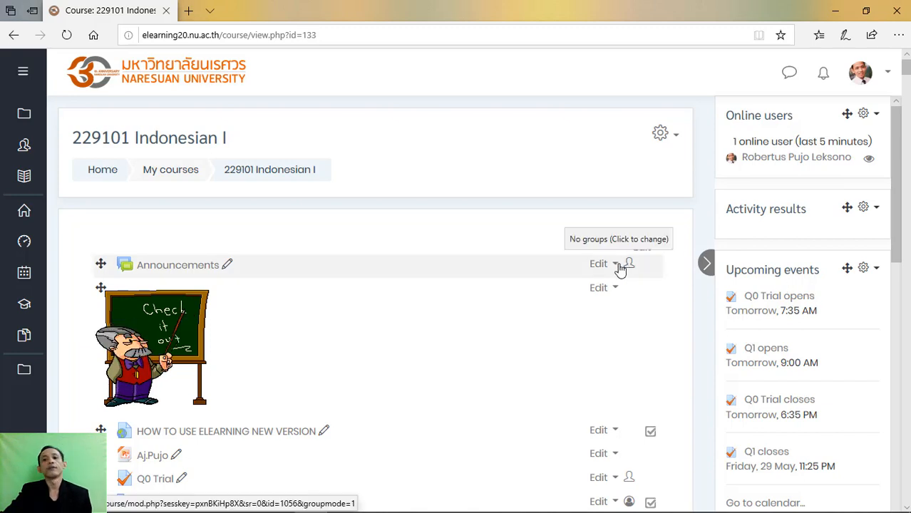